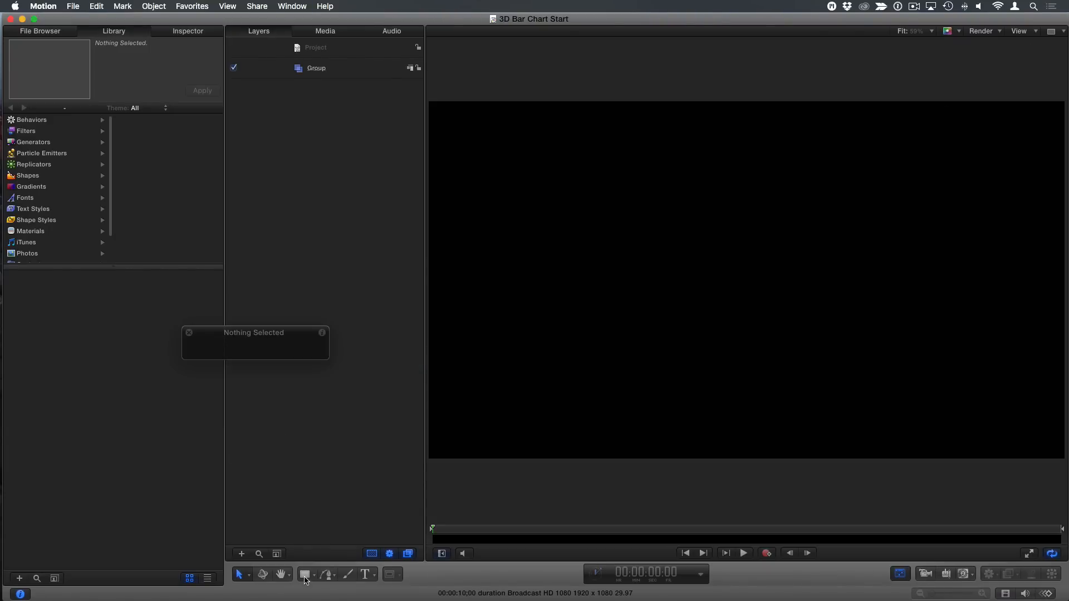
Step: Draw a thick red vertical line with the Line tool and show its shape settings
left_click(308, 575)
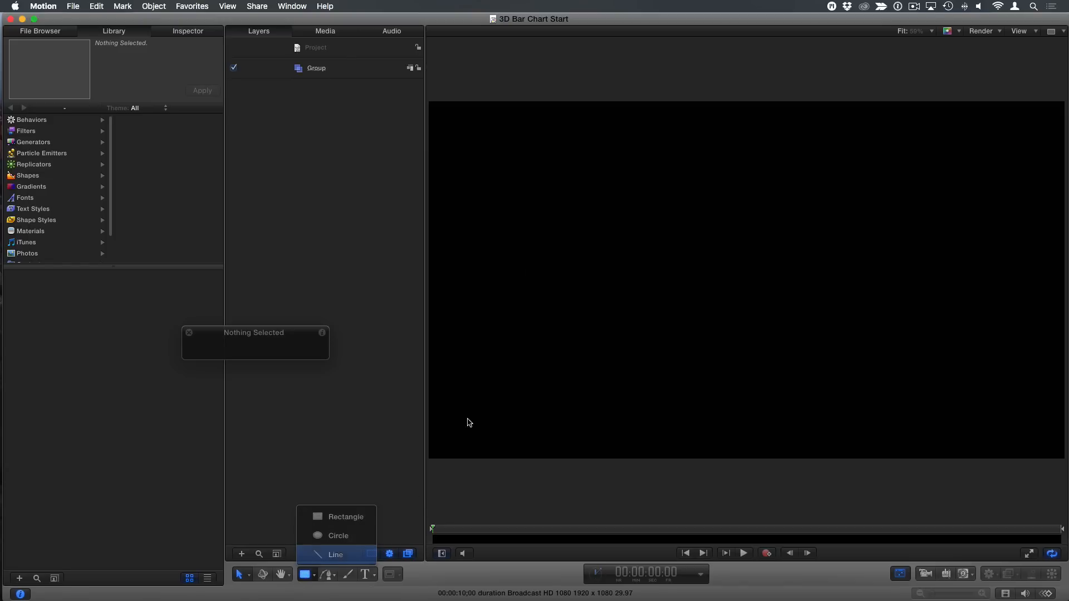
left_click(335, 554)
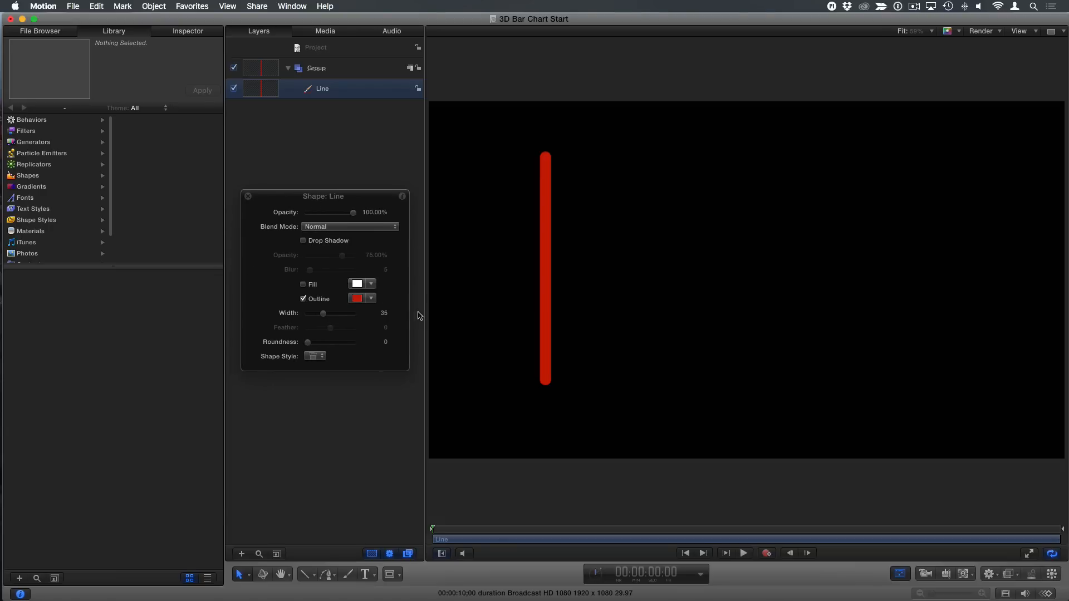
mouse_move(403, 258)
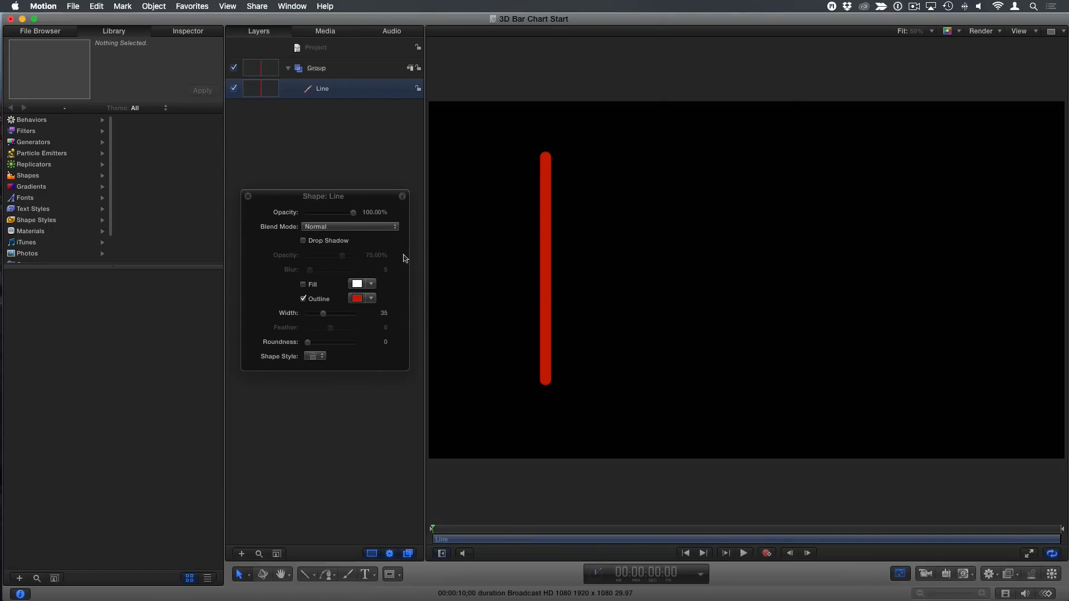
left_click(187, 31)
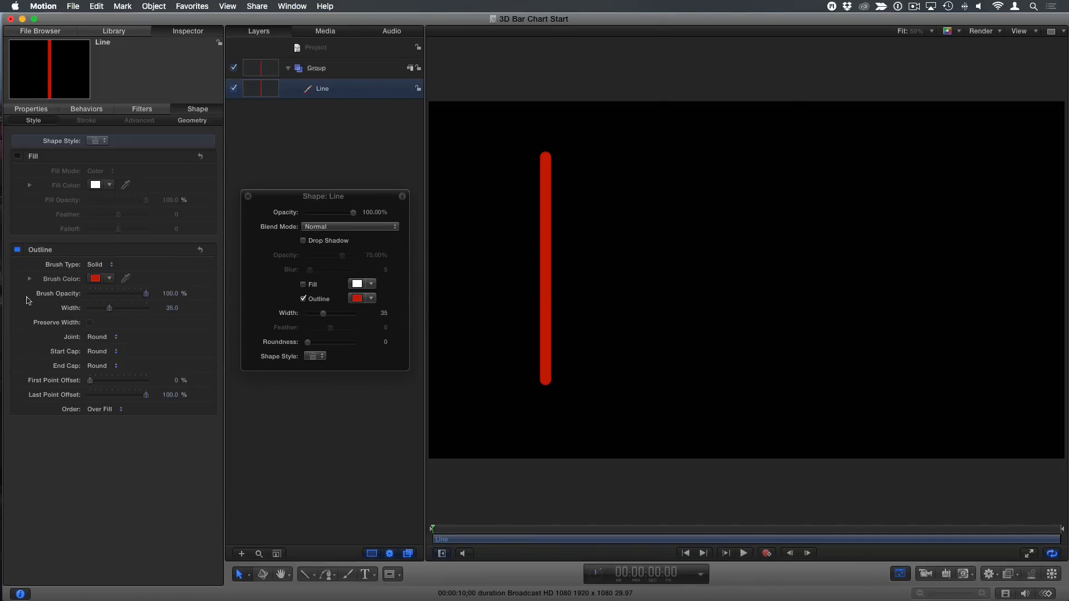
Step: Set the line's Start Cap to Arrow and End Cap to None, making an upward arrow
left_click(102, 351)
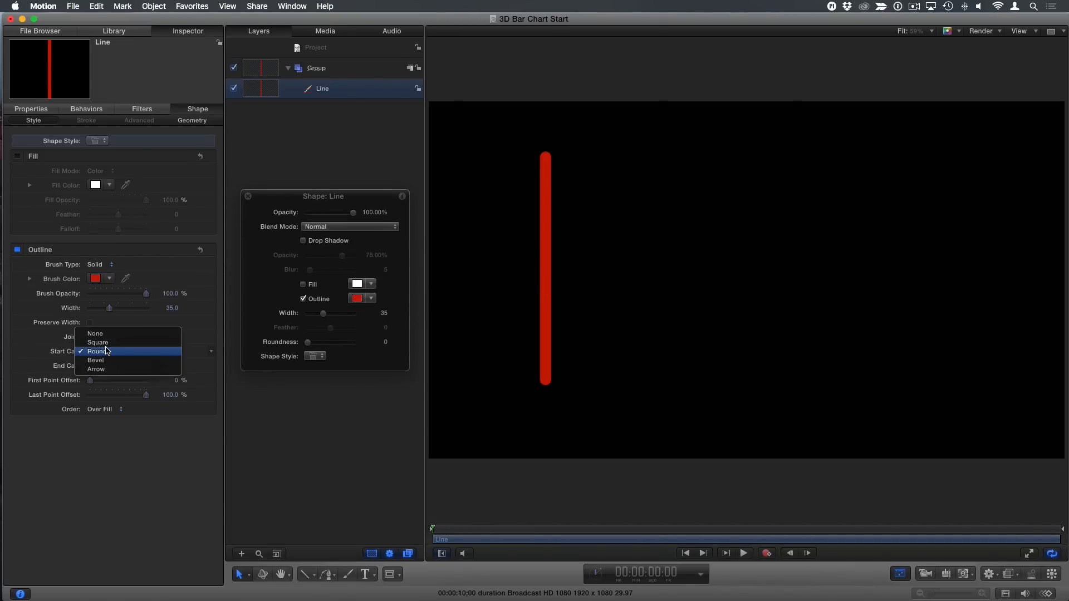
left_click(96, 369)
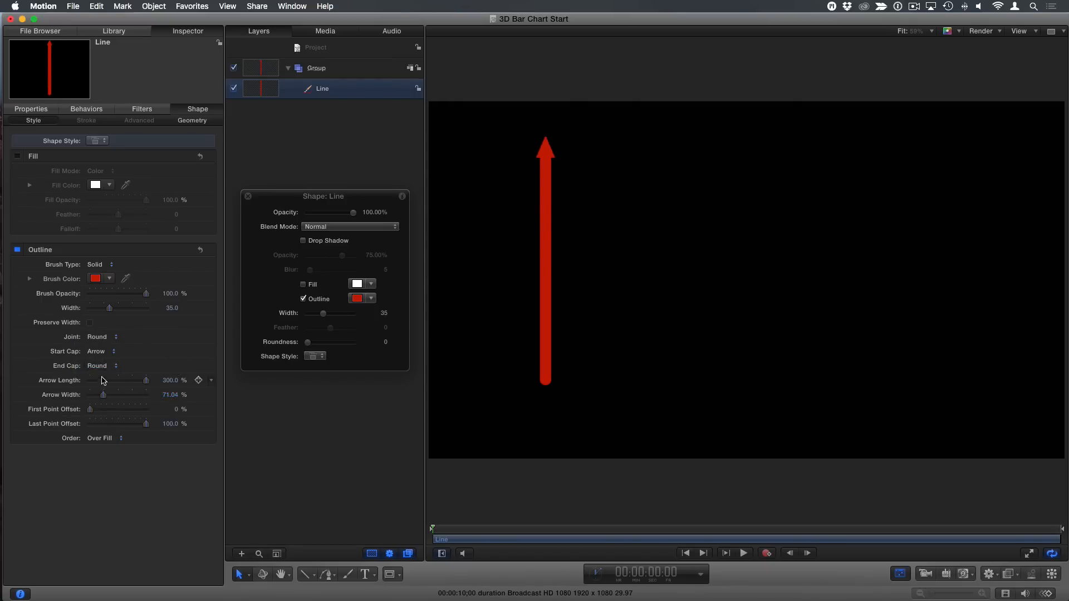
left_click(102, 351)
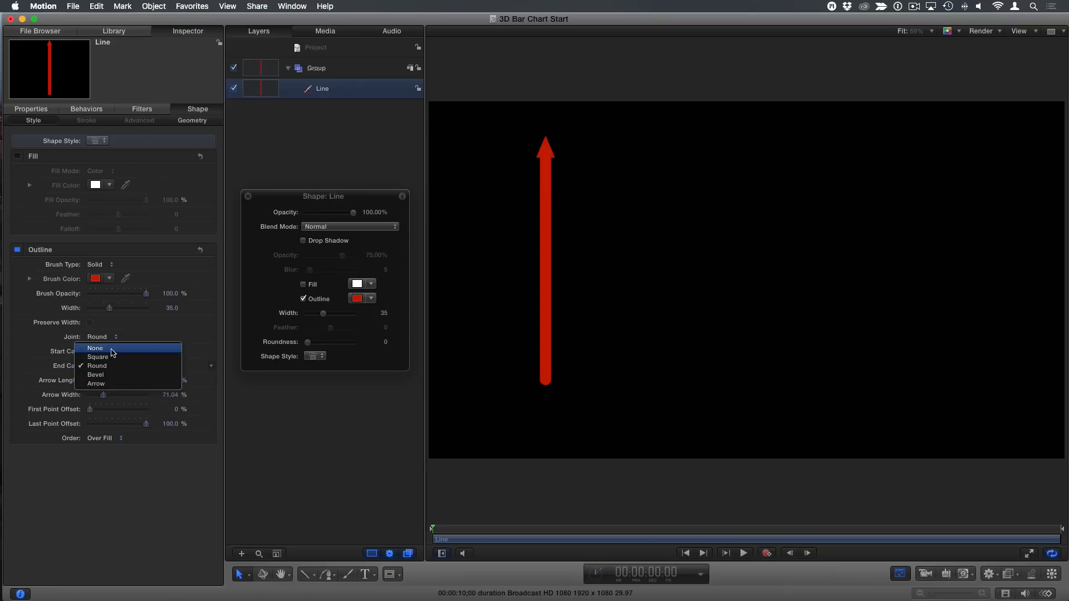
left_click(96, 383)
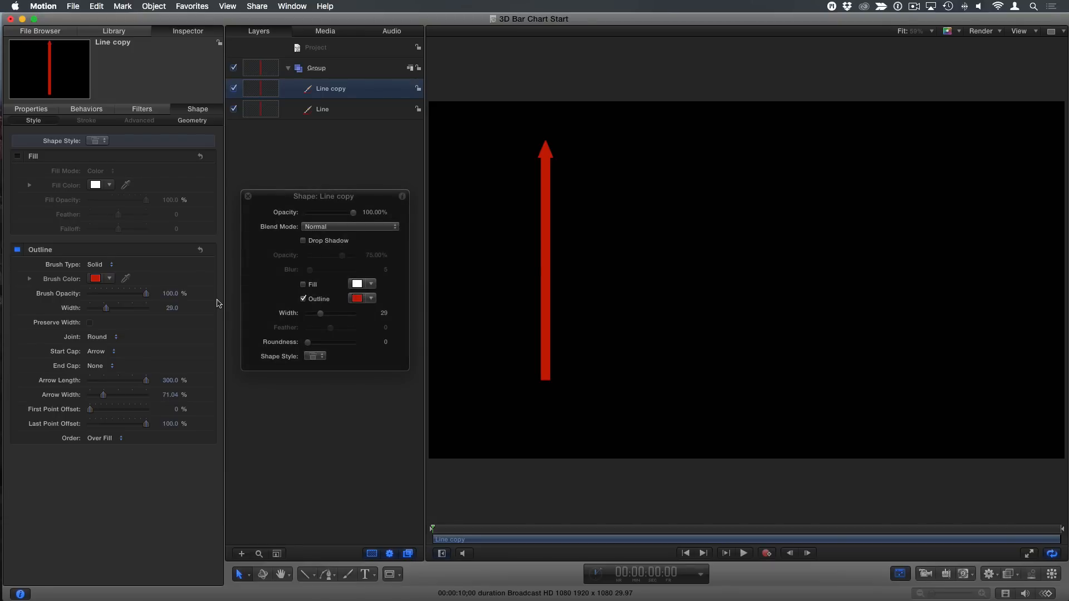
Step: Reorient the duplicated arrow horizontally and lengthen it via its control point coordinates
left_click(545, 268)
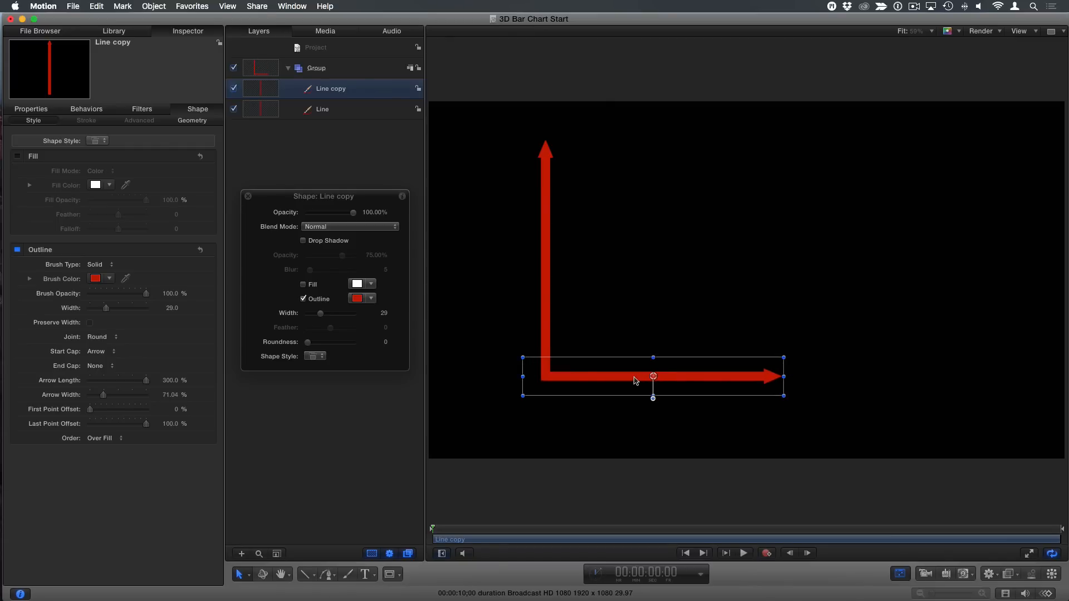
mouse_move(759, 384)
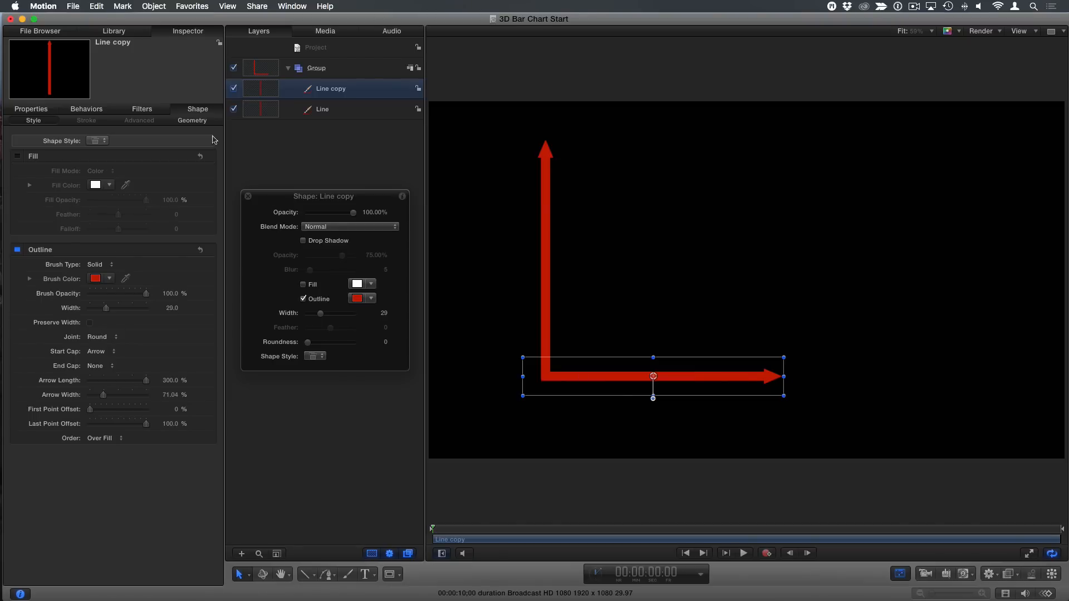
left_click(191, 121)
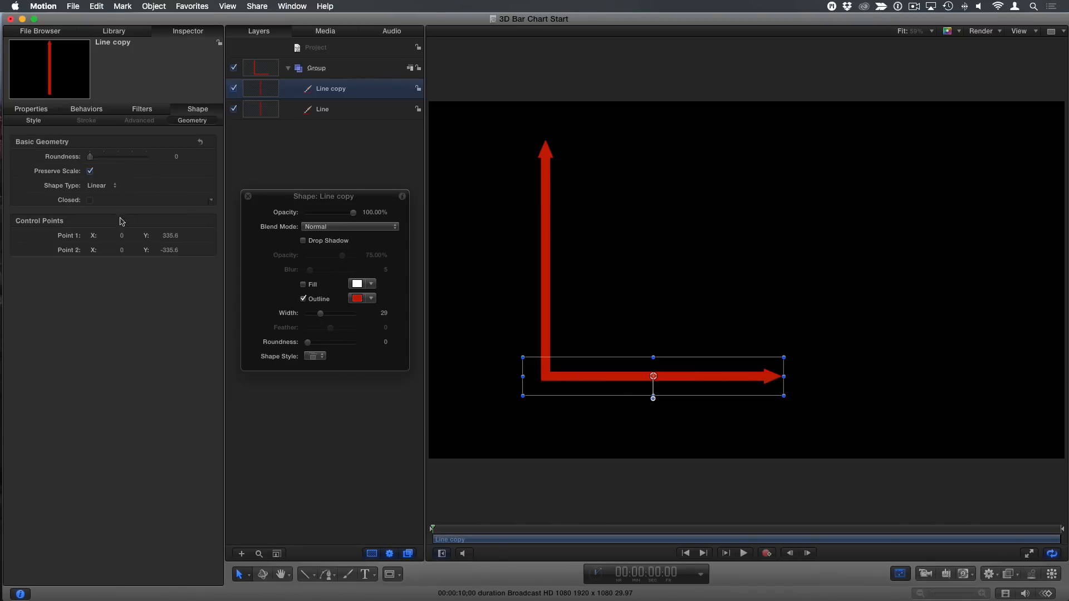
double_click(169, 250)
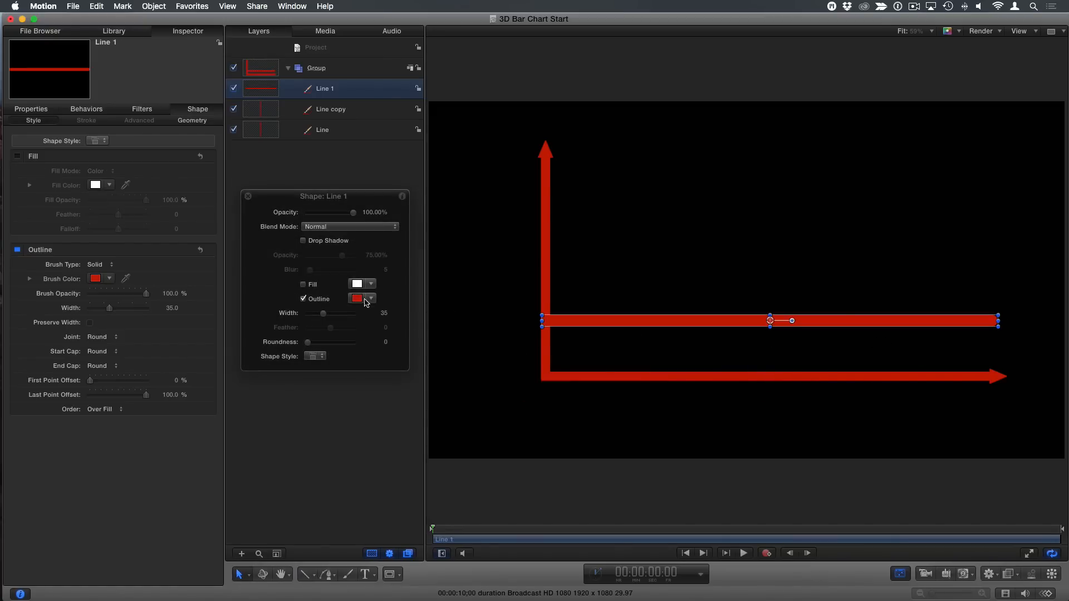
Step: Recolour the new horizontal line's outline to white
left_click(356, 298)
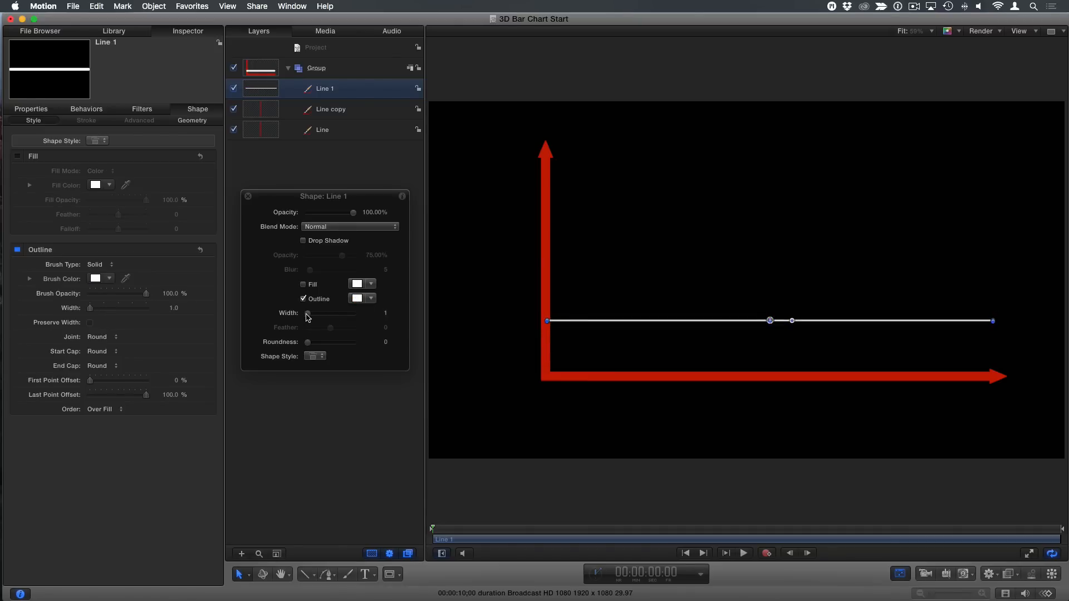
mouse_move(679, 316)
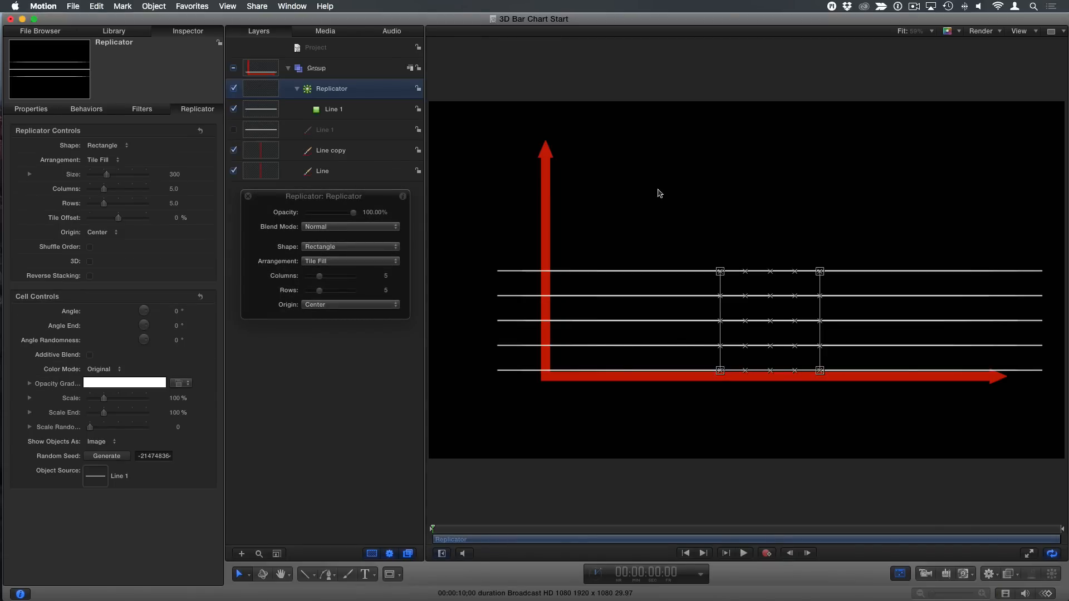
Step: Adjust the replicator spread and set its Shape to Line so copies stack in a row
left_click_drag(106, 175, 145, 175)
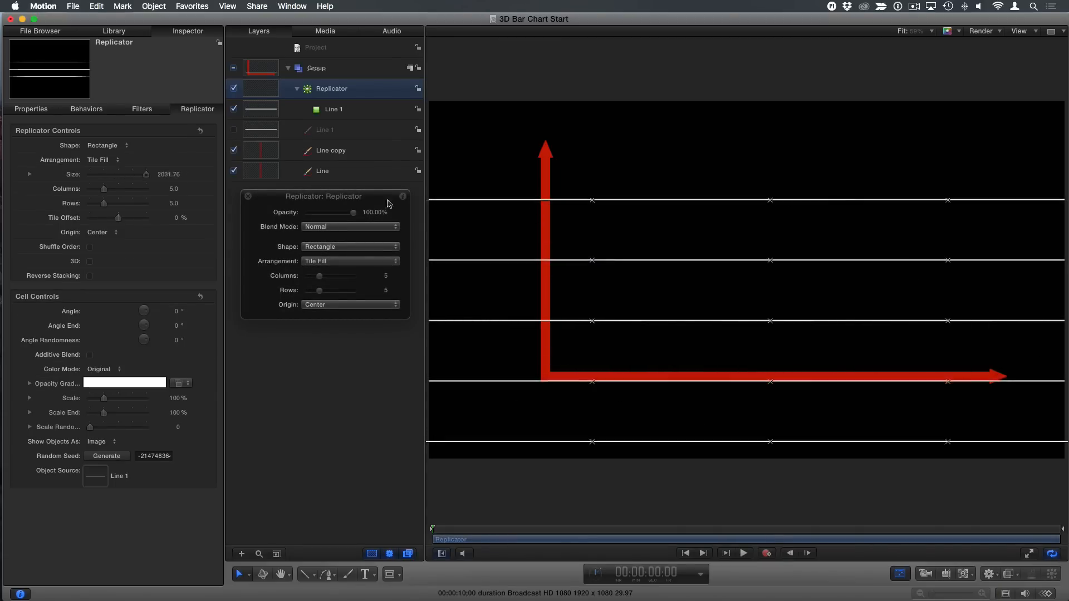
left_click_drag(145, 174, 94, 174)
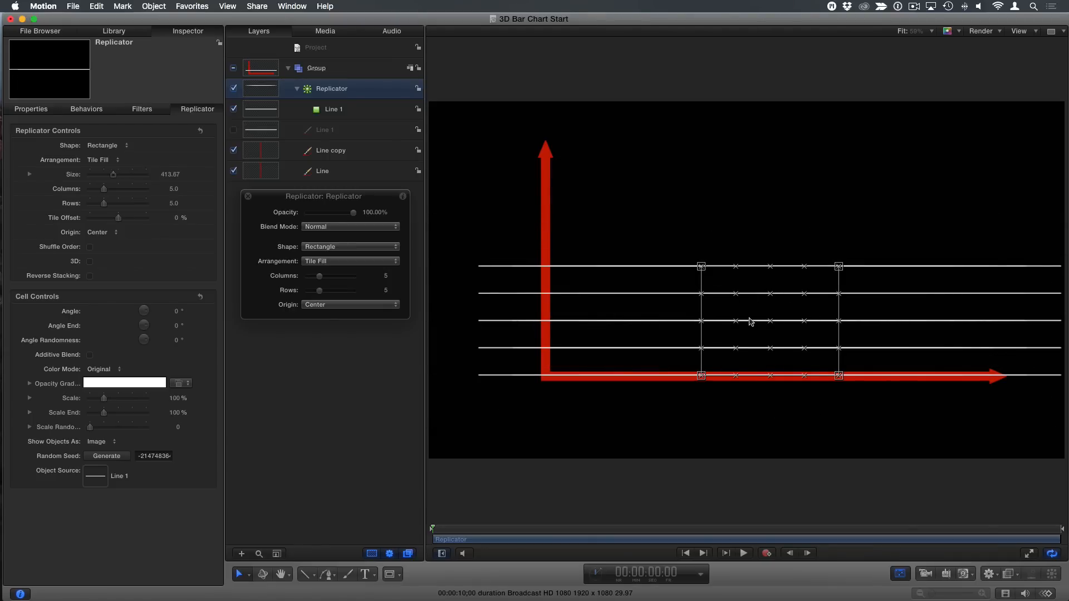
left_click(107, 145)
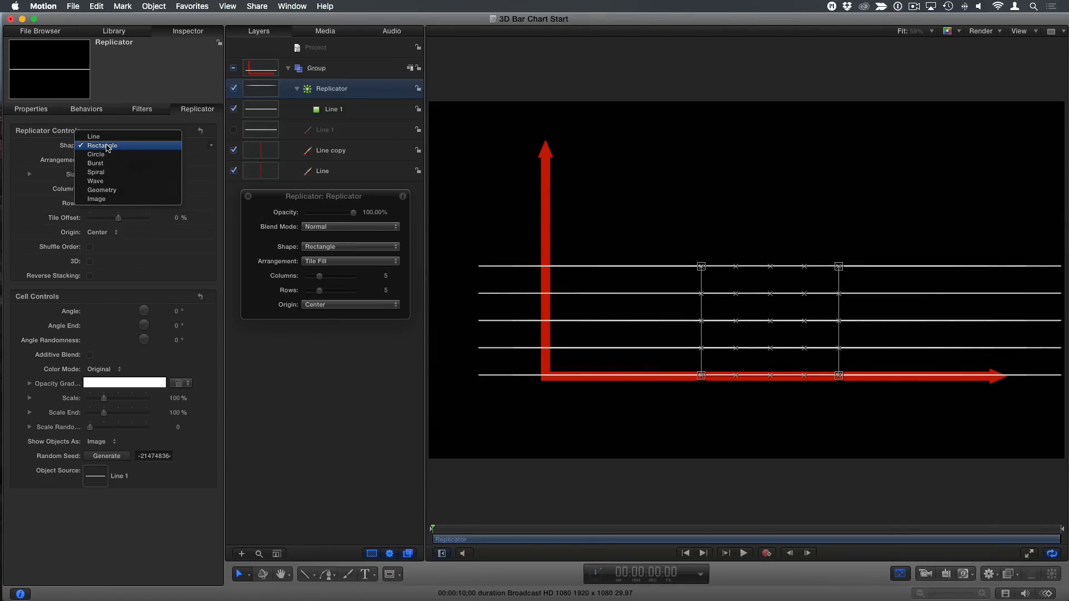
left_click(93, 136)
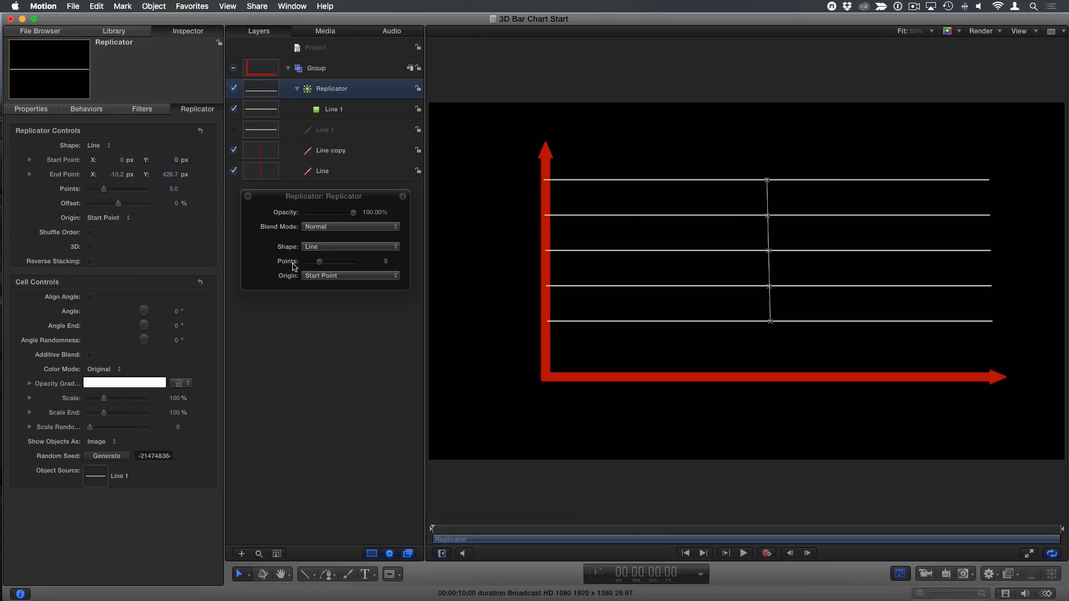
mouse_move(171, 184)
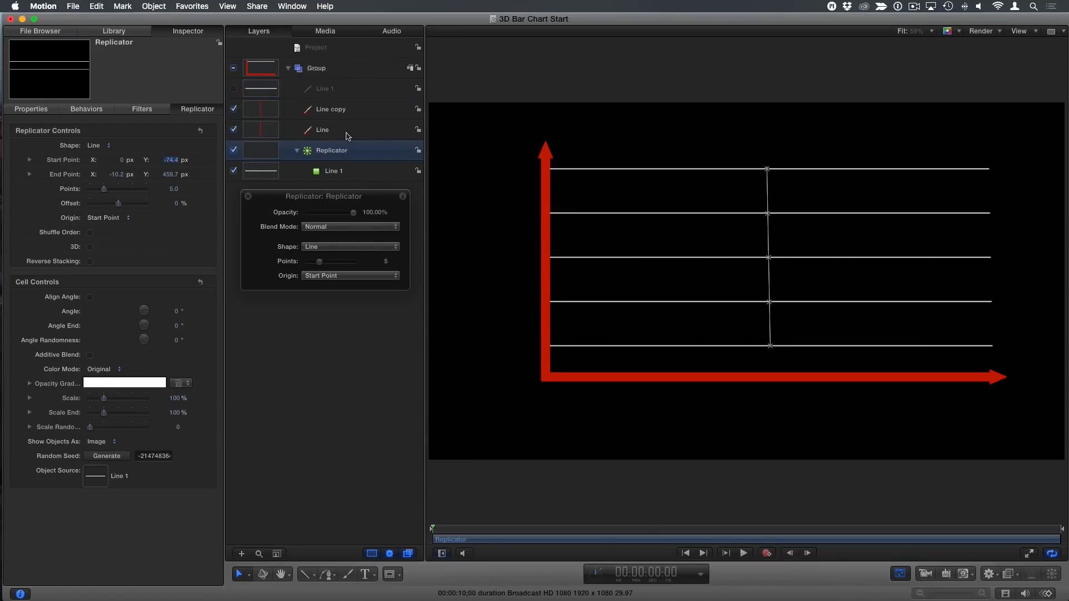
mouse_move(357, 415)
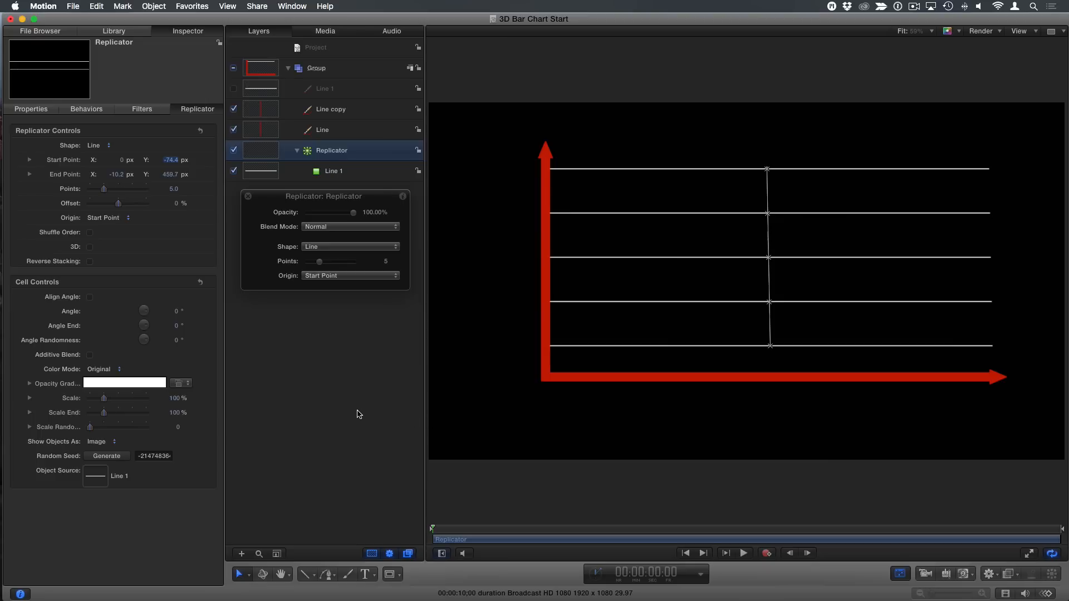
Step: Raise the replicator Points to 7 evenly spaced grid lines
left_click_drag(103, 190, 109, 189)
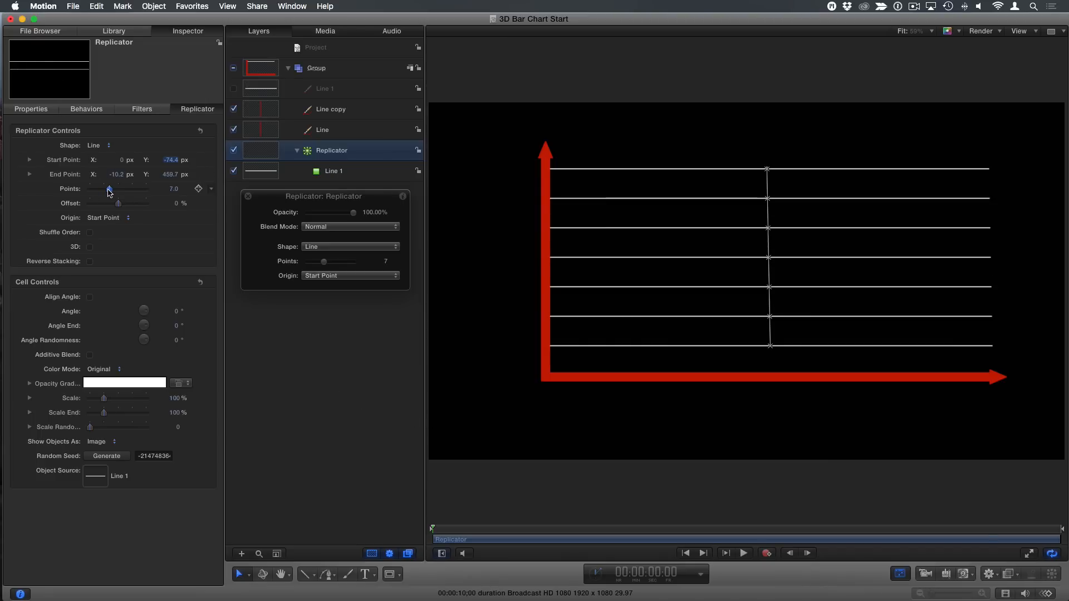
left_click_drag(109, 189, 106, 190)
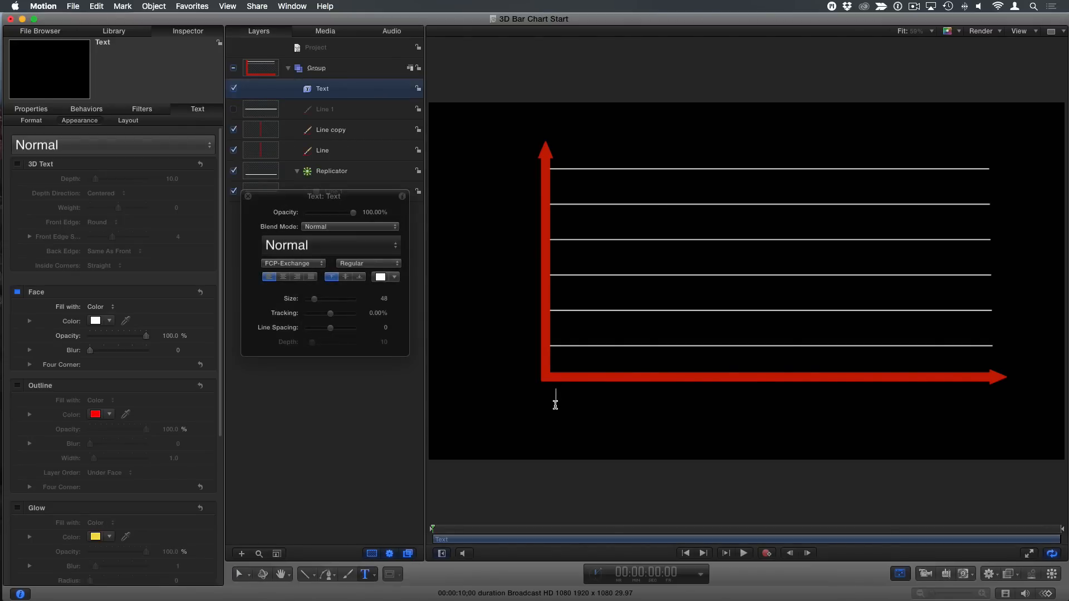
Step: Type the year label 2000 below the horizontal axis
type("2000")
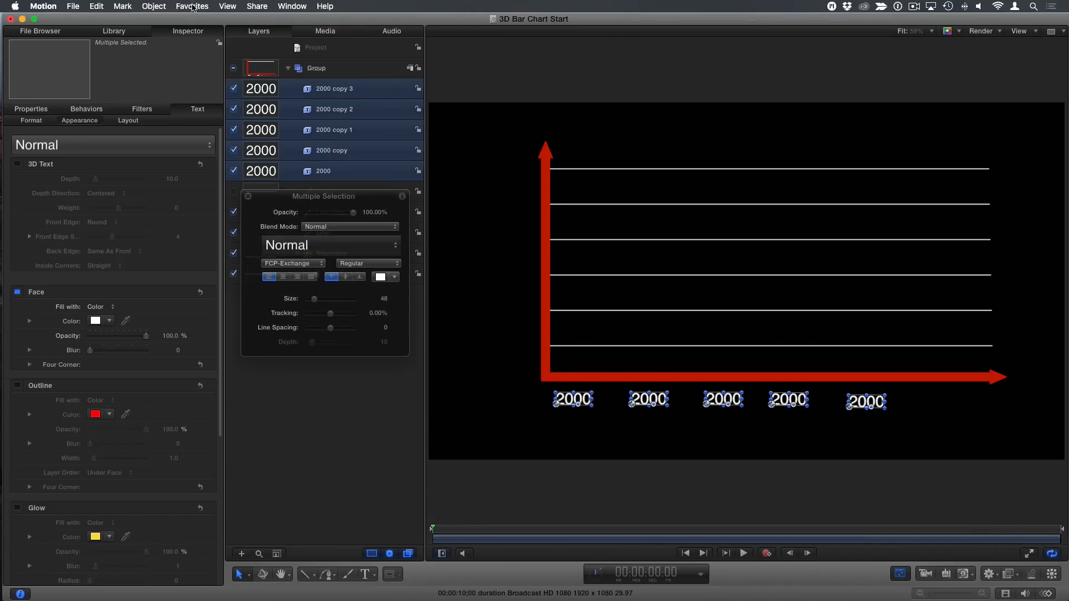
Step: Align the five 2000 labels and distribute them evenly via Object > Alignment
left_click(154, 6)
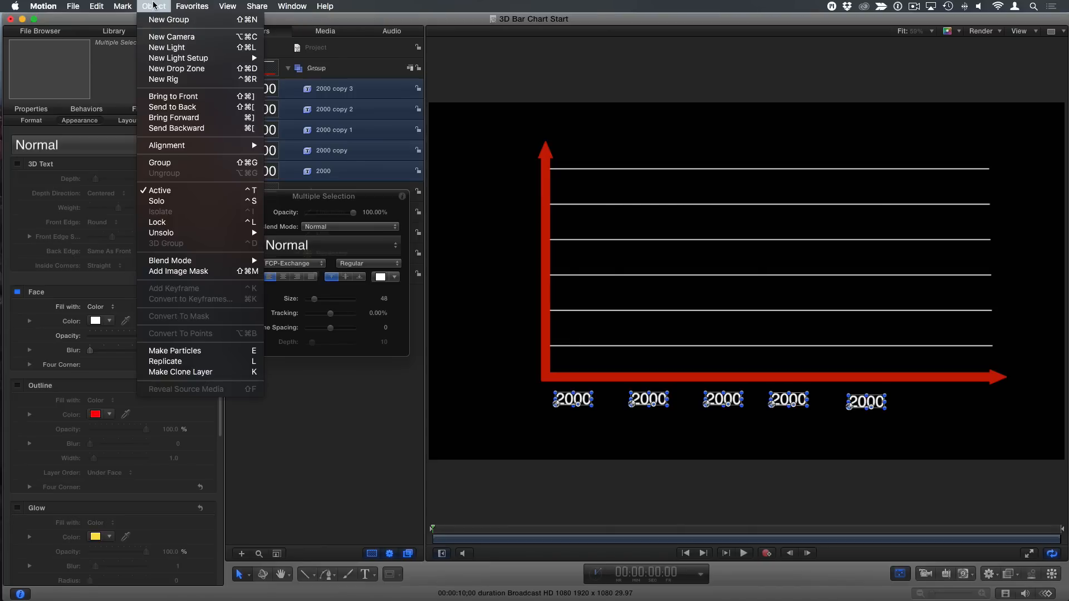
mouse_move(167, 145)
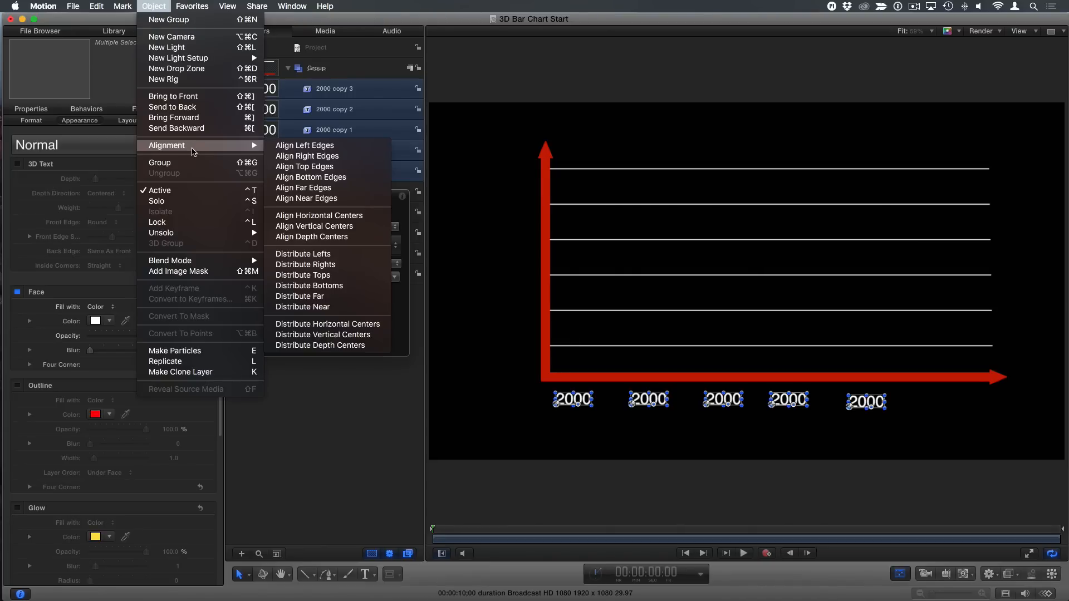
mouse_move(306, 198)
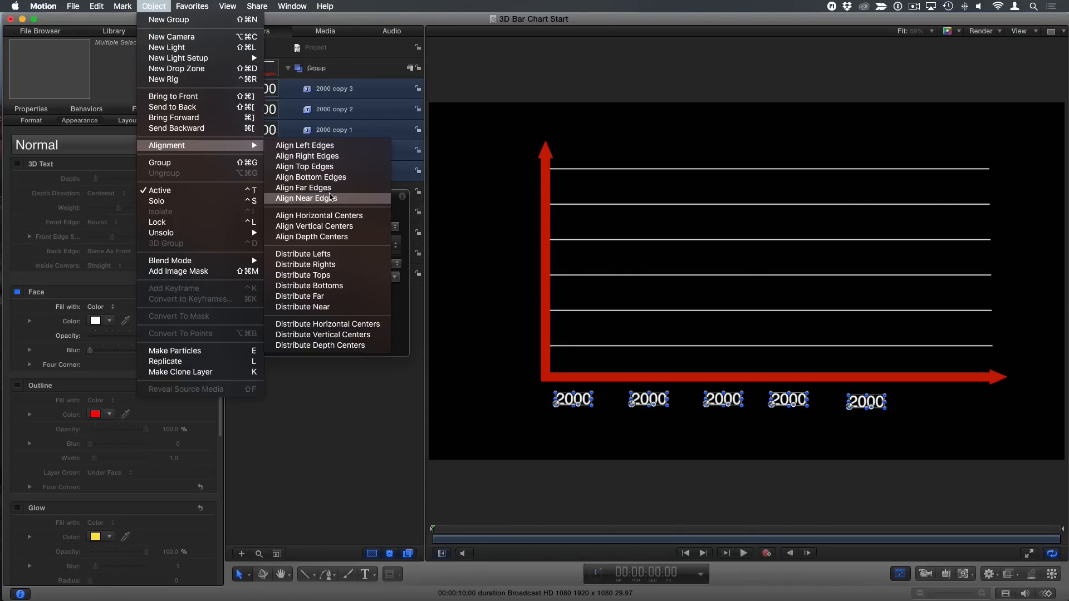
mouse_move(312, 236)
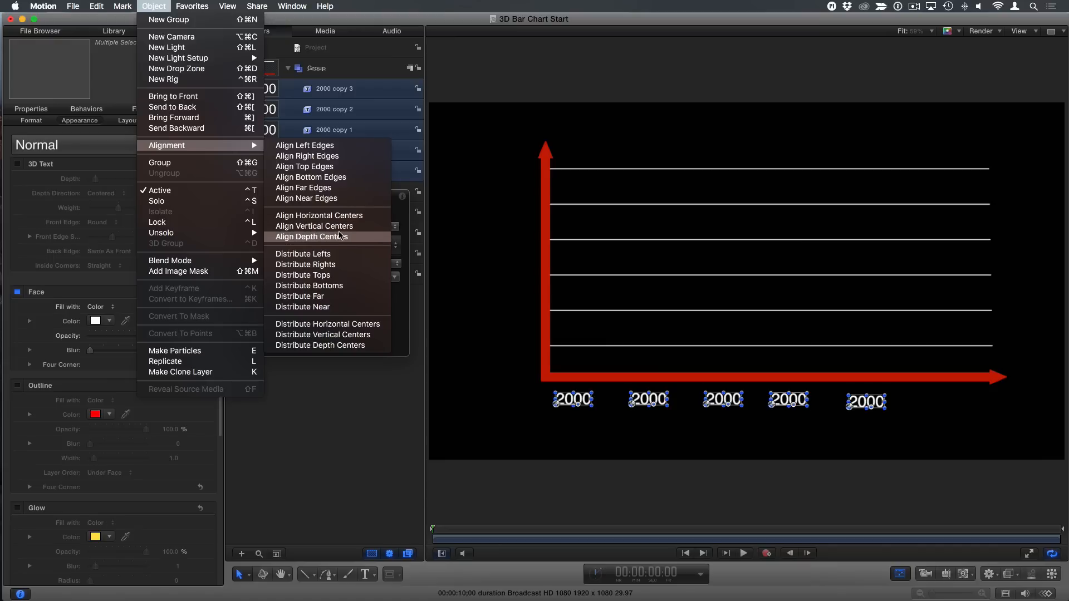
left_click(310, 236)
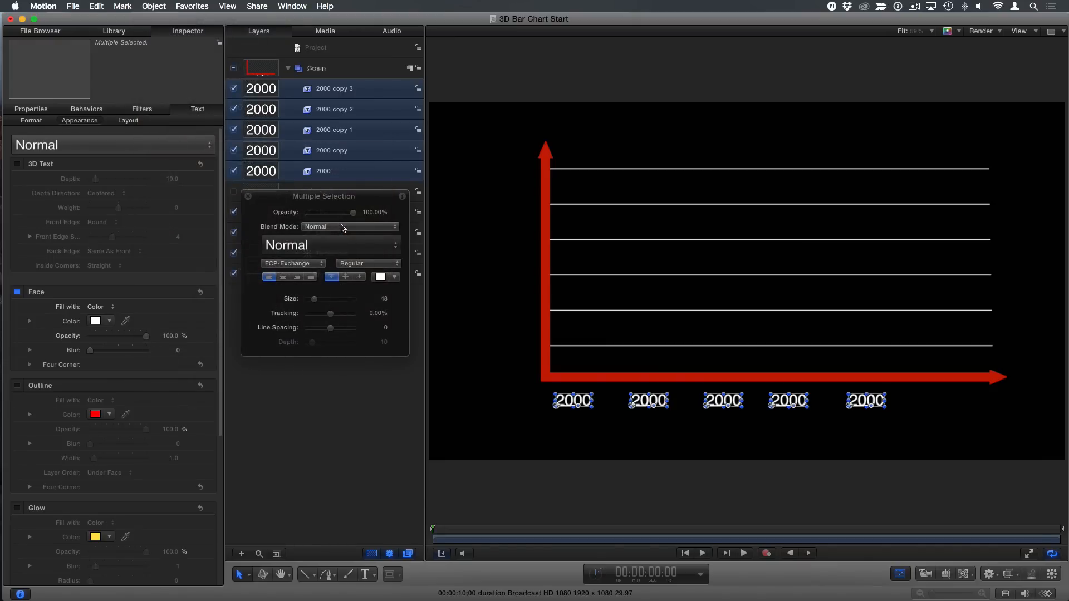
left_click(154, 6)
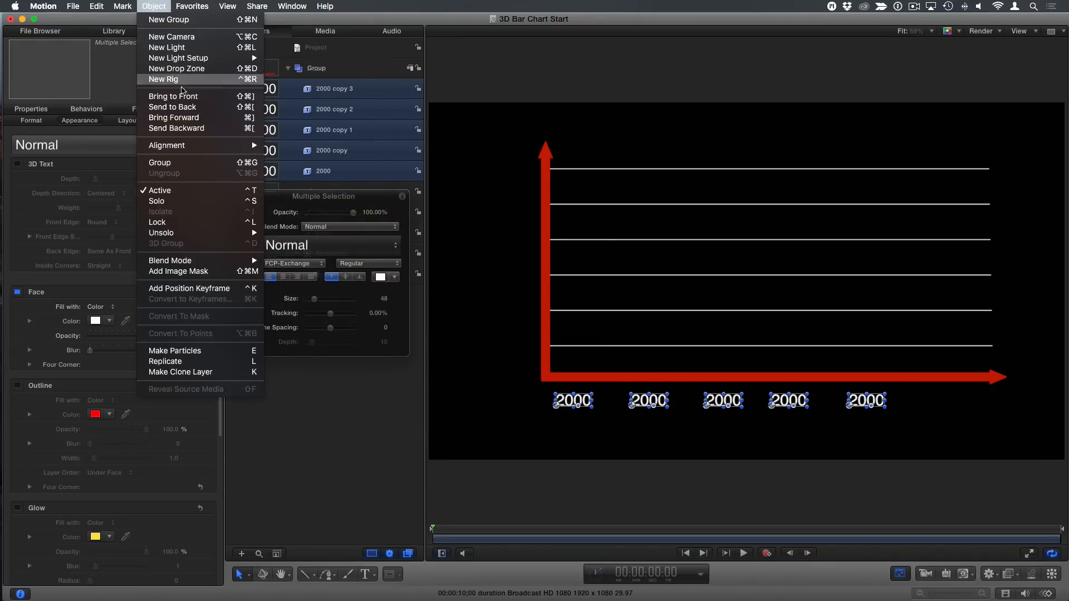
mouse_move(194, 145)
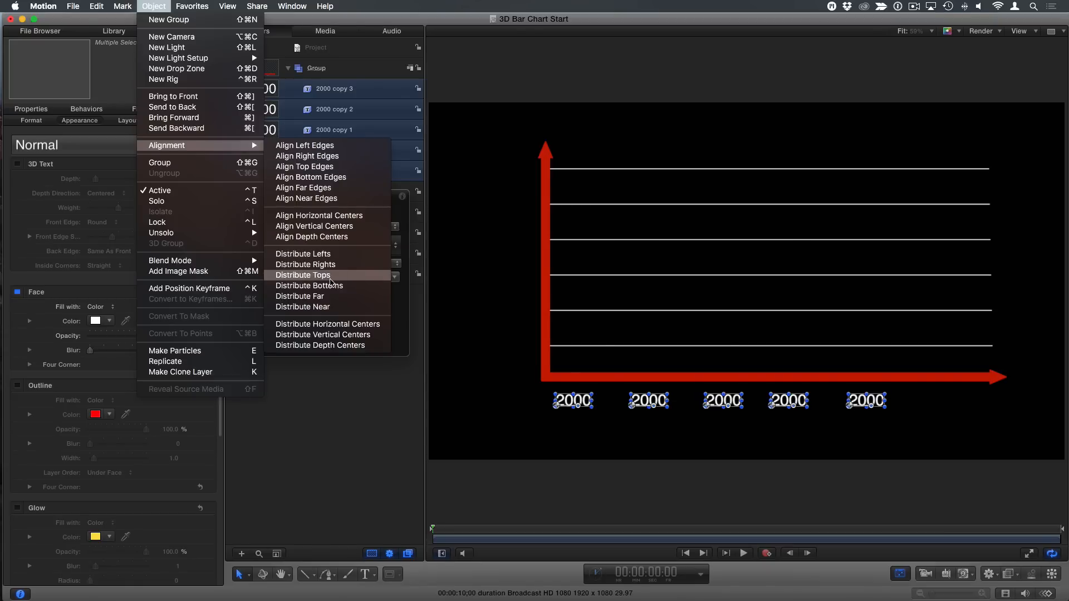
left_click(301, 276)
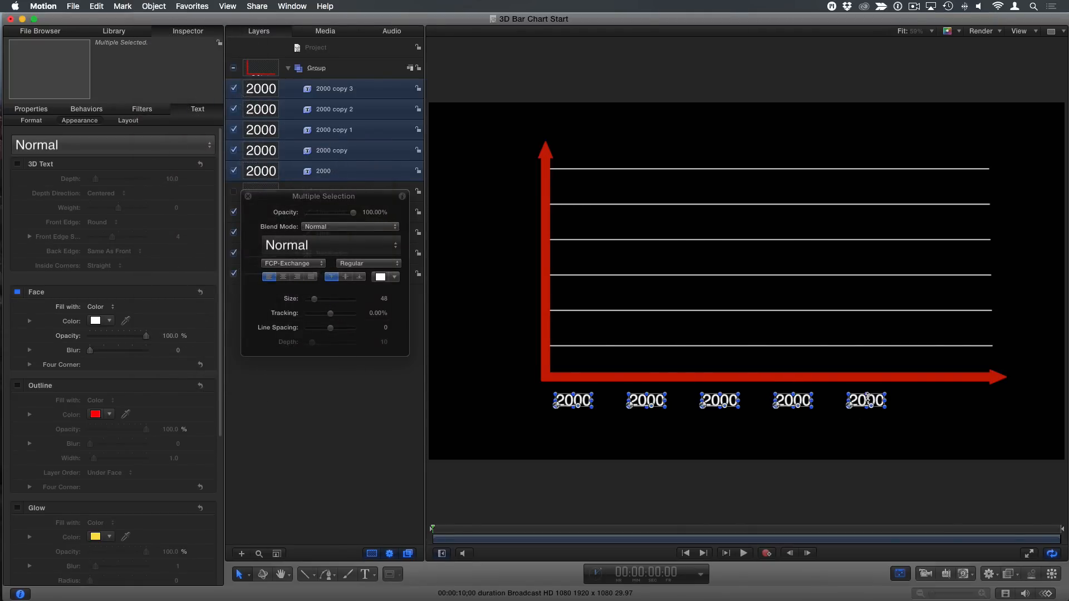
mouse_move(885, 403)
type("201")
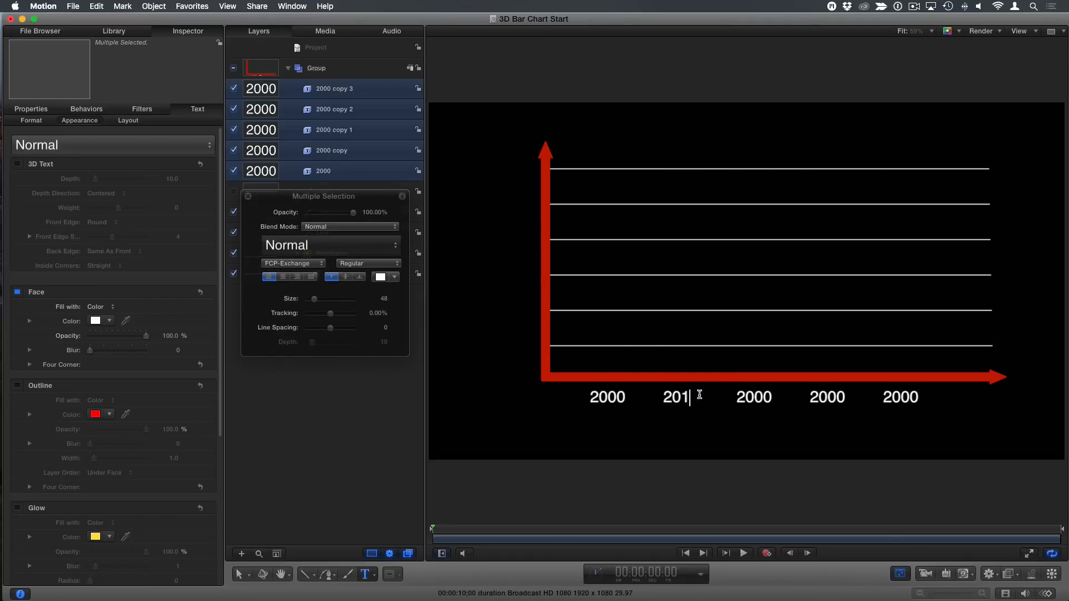
Step: Retype the year labels to read 2010, 2020 and 2030 along the axis
type("0")
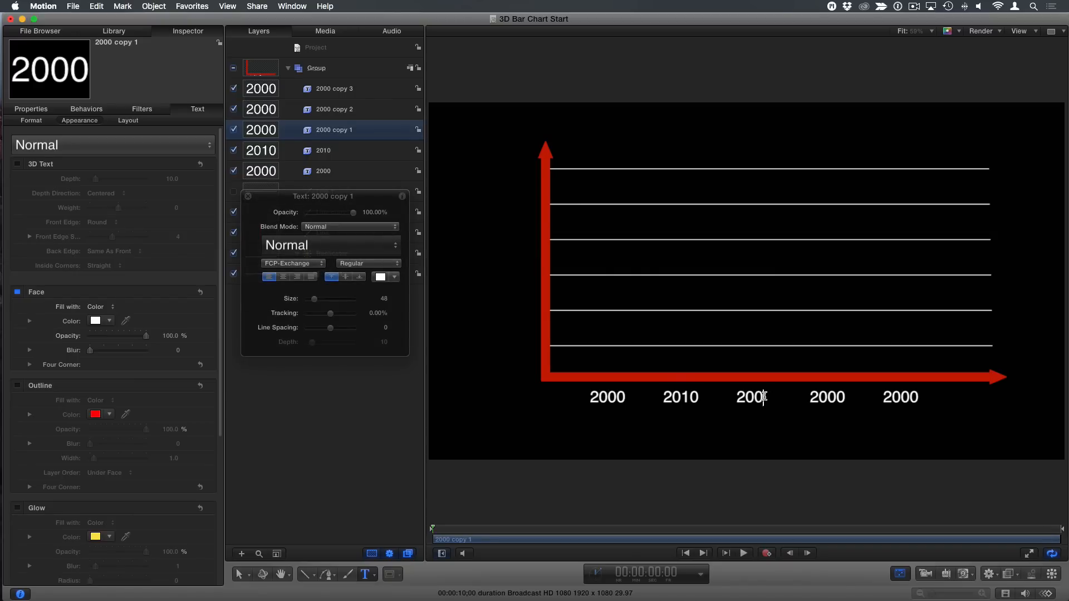
type("2020")
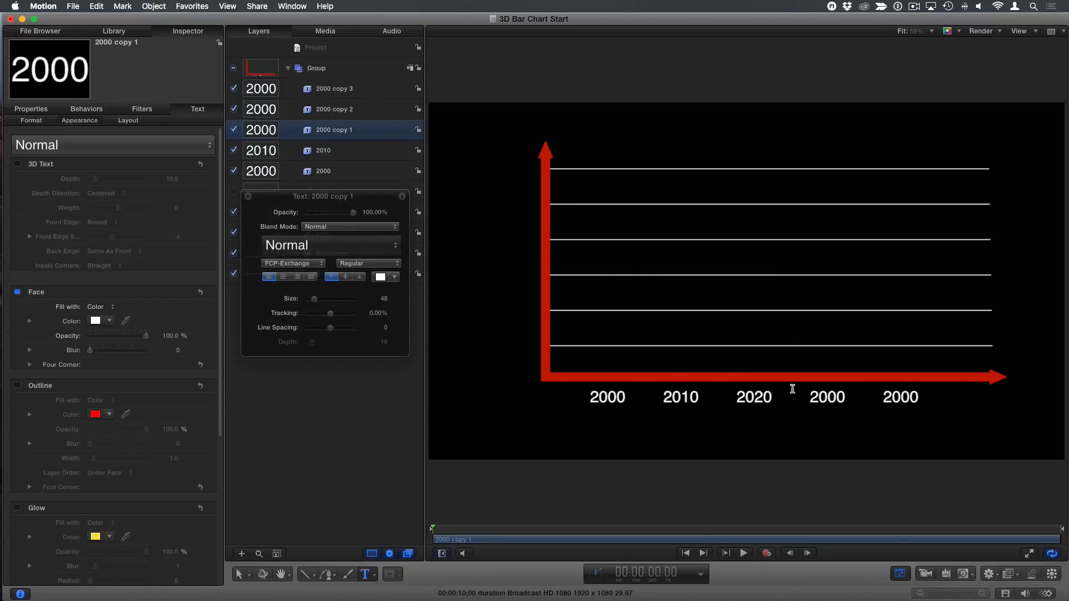
mouse_move(835, 396)
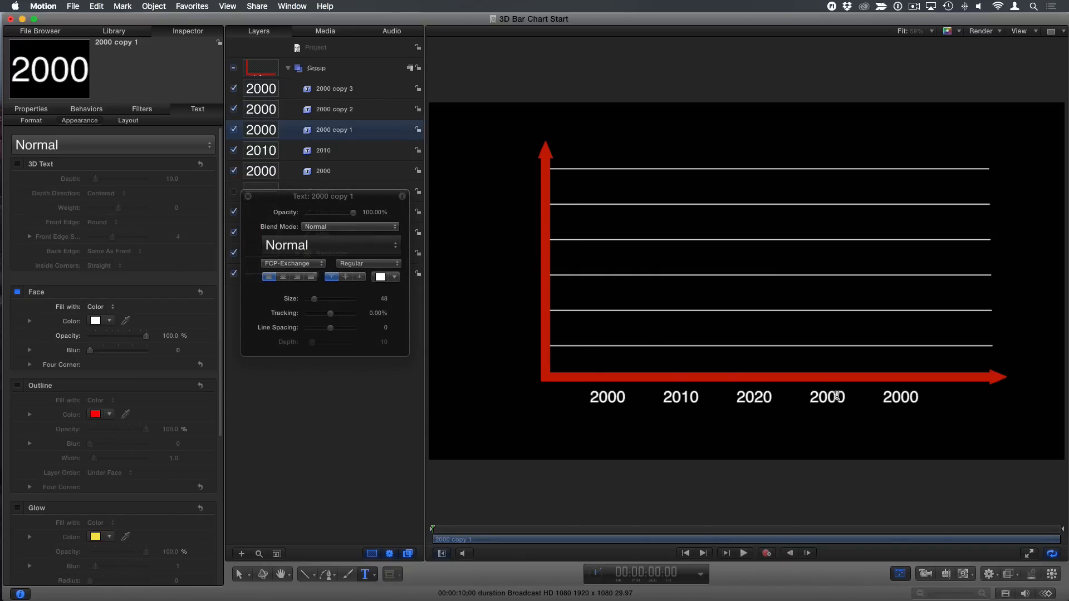
left_click(334, 109)
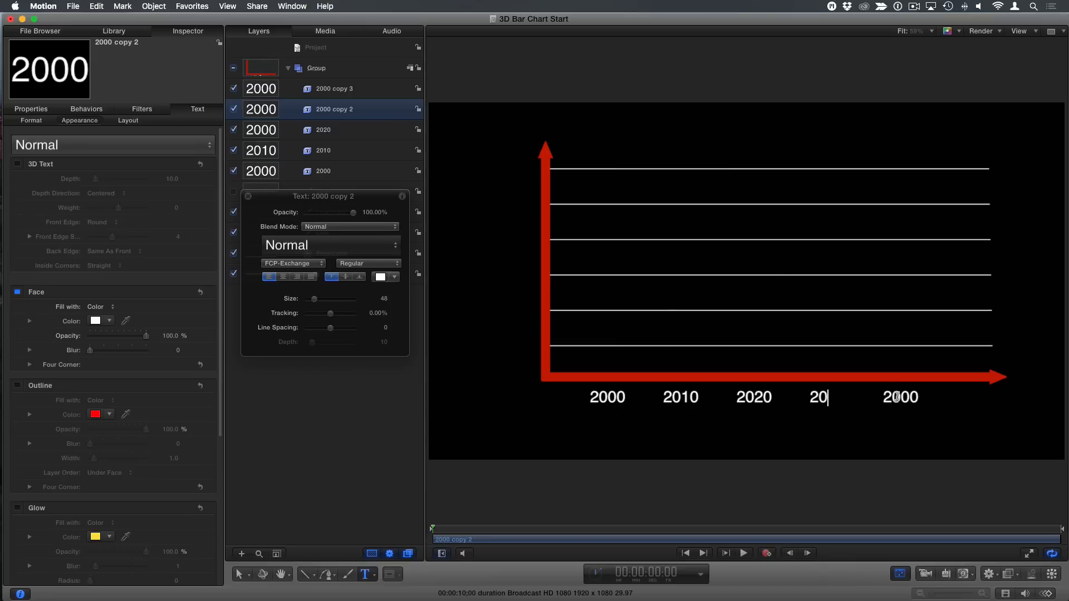
type("30")
left_click(900, 396)
type("2040")
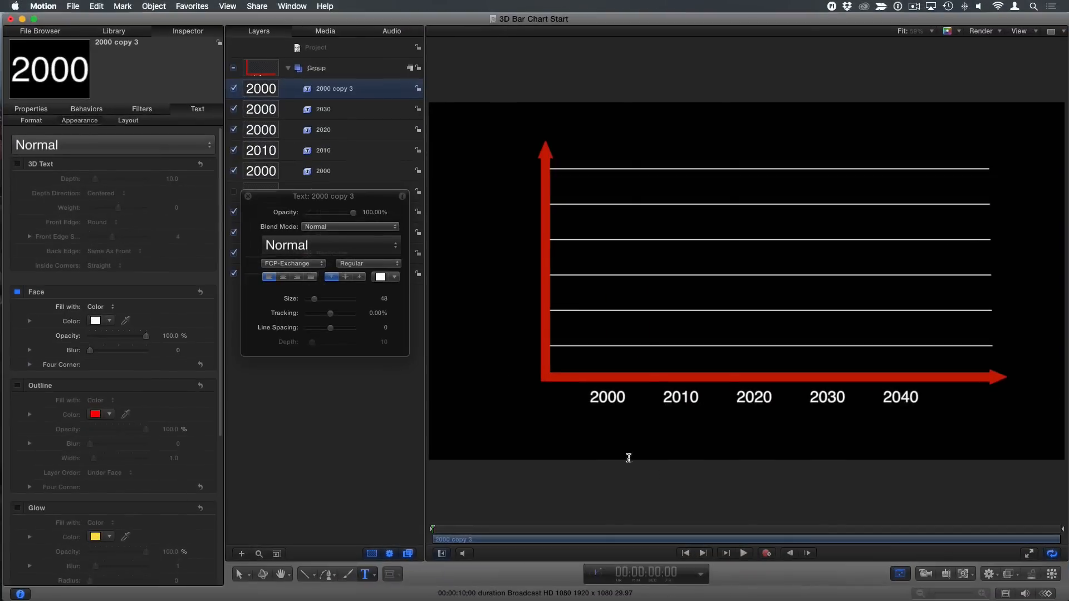
Step: Draw a rectangle bar above 2000, give it a solid white fill and show its Properties
left_click(341, 423)
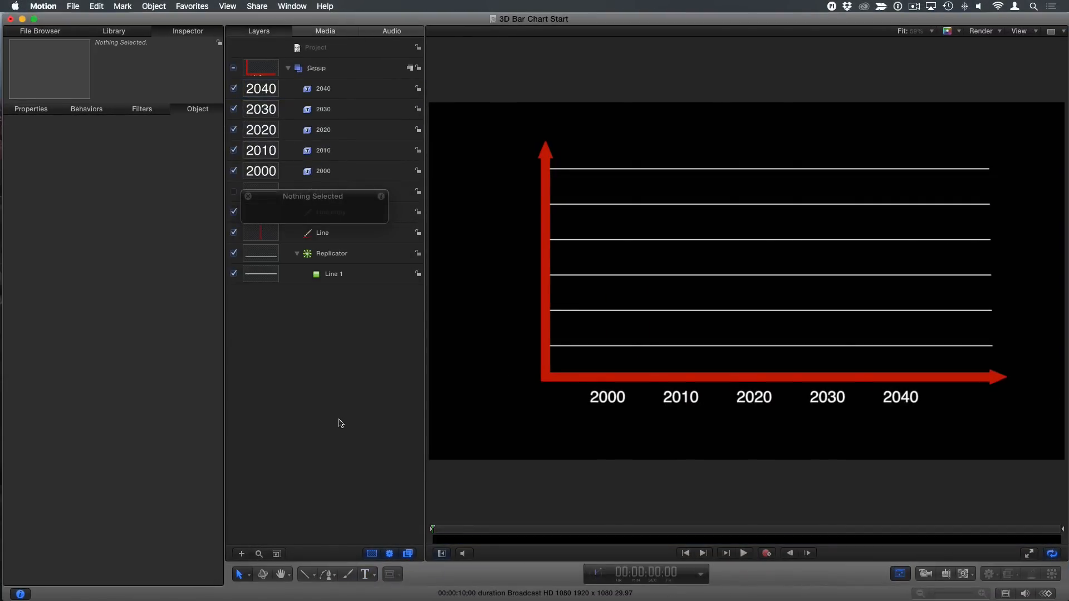
left_click(306, 574)
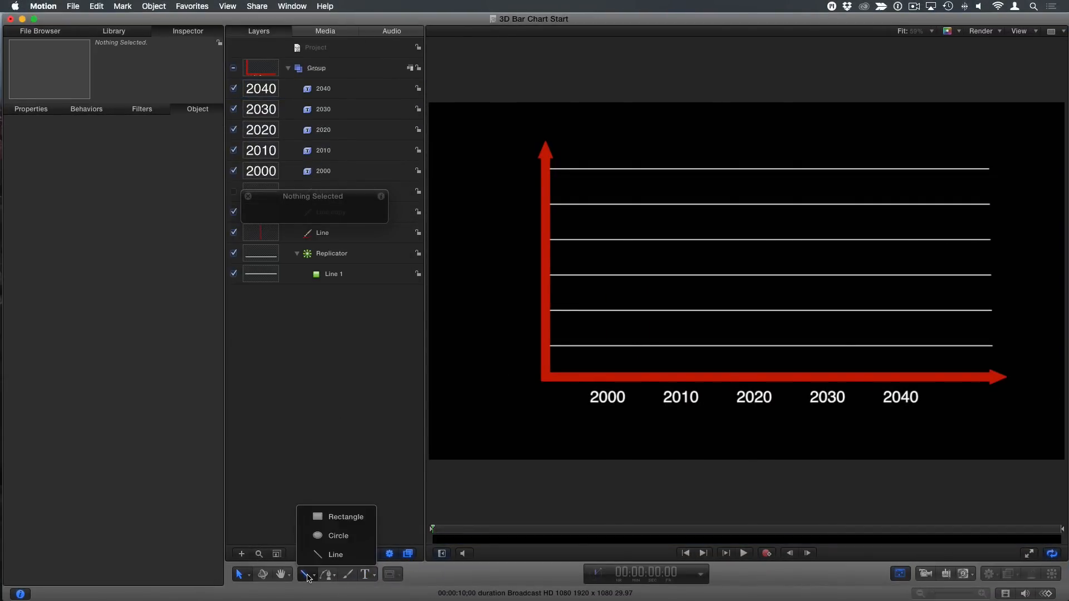
left_click(346, 515)
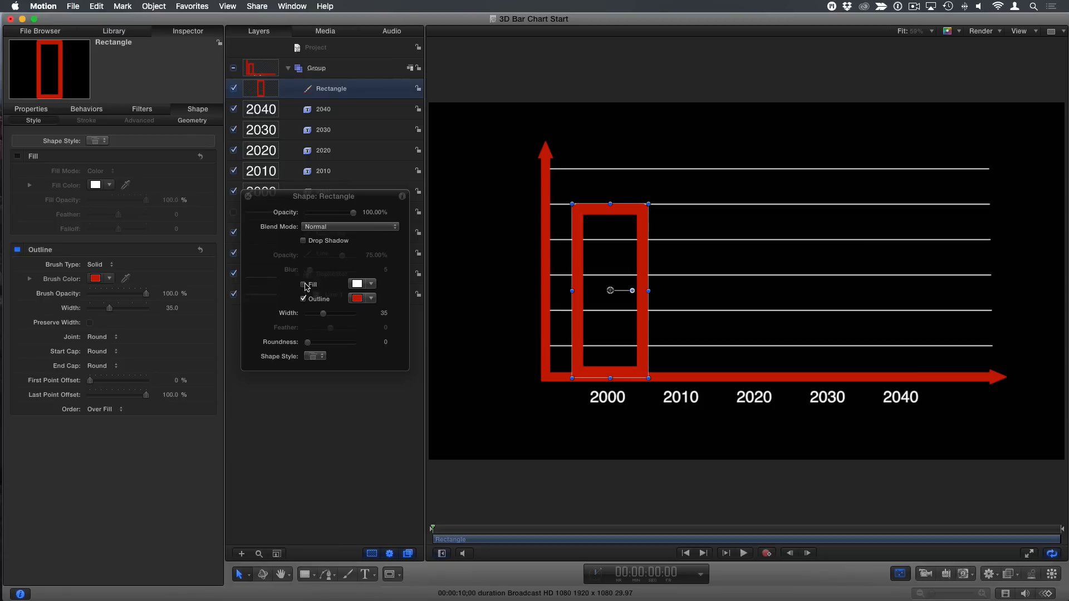
left_click(303, 284)
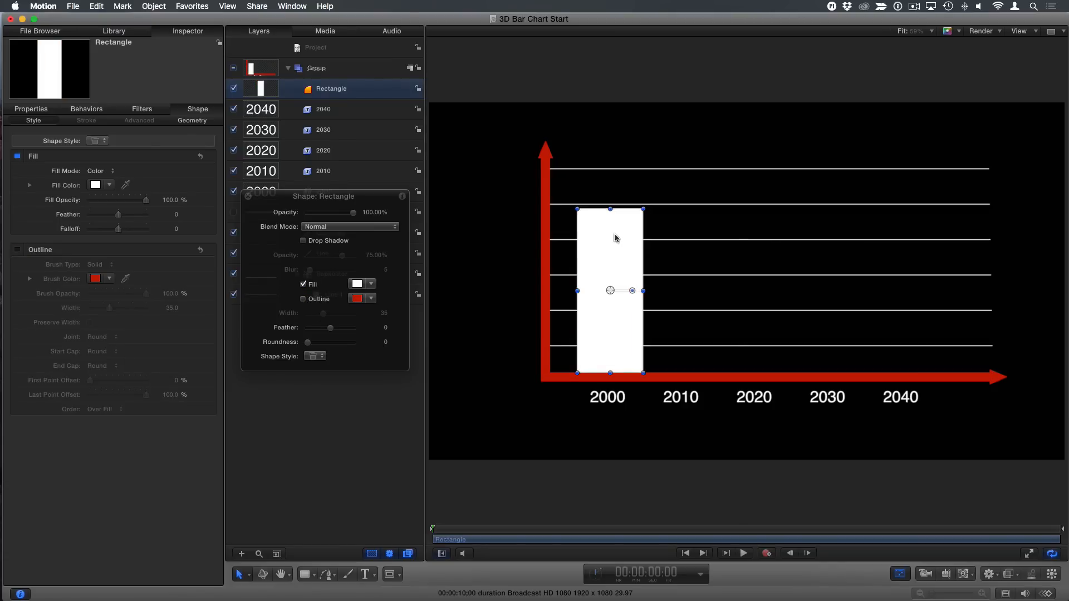
mouse_move(597, 294)
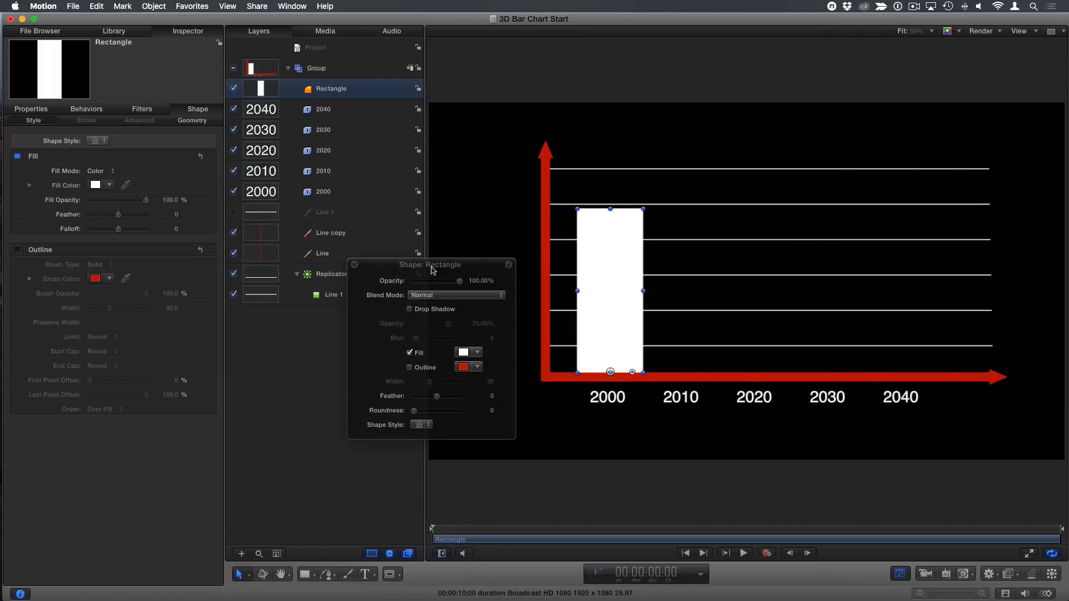
left_click(32, 109)
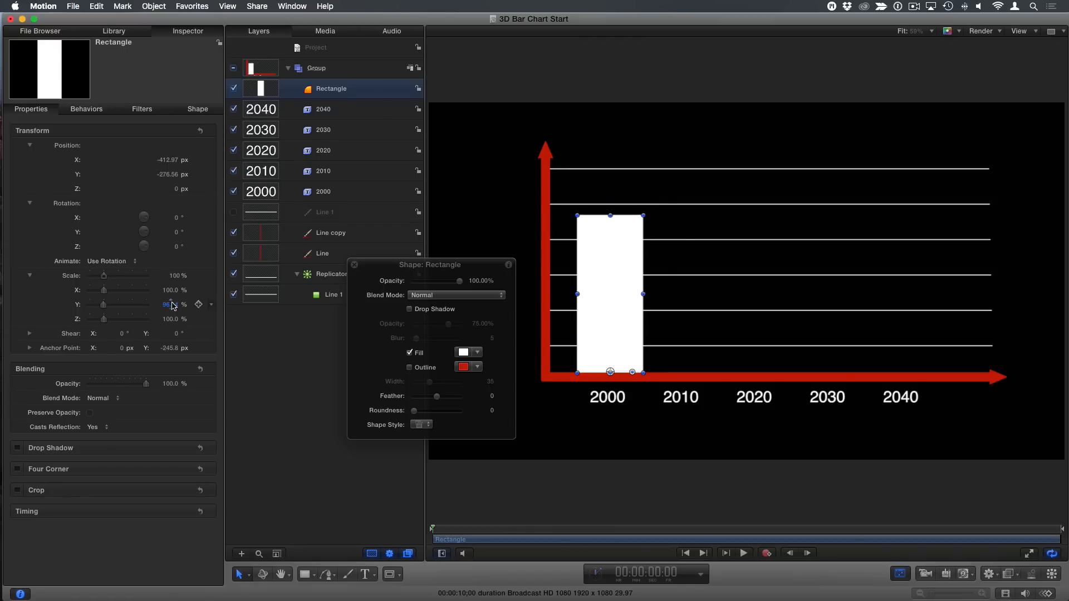
Step: Apply an Extrude filter to the bar, add a camera, and select the rectangle layer
left_click(1010, 573)
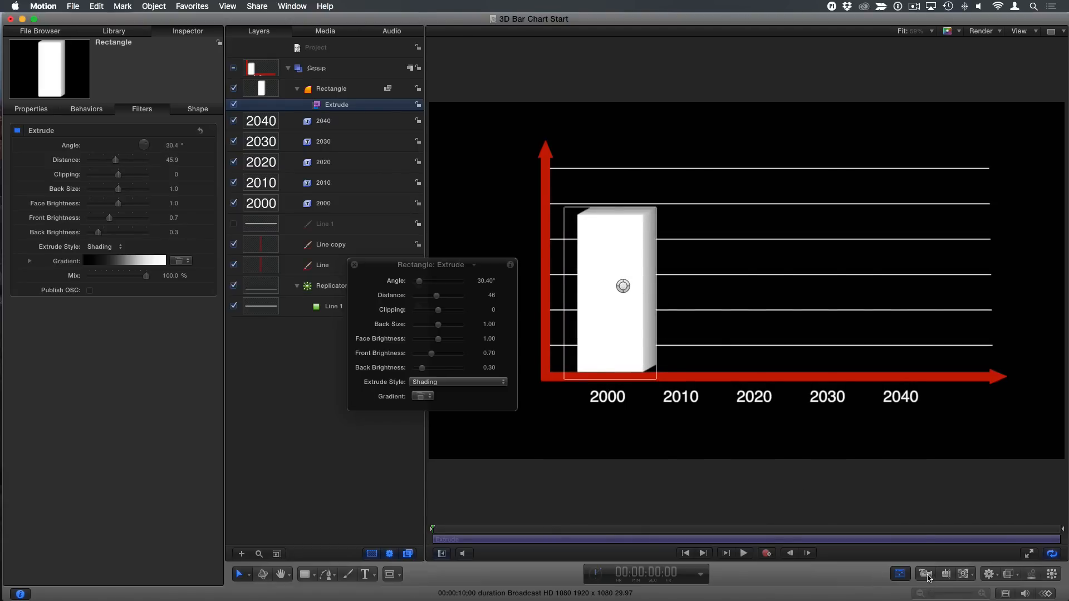
left_click(925, 575)
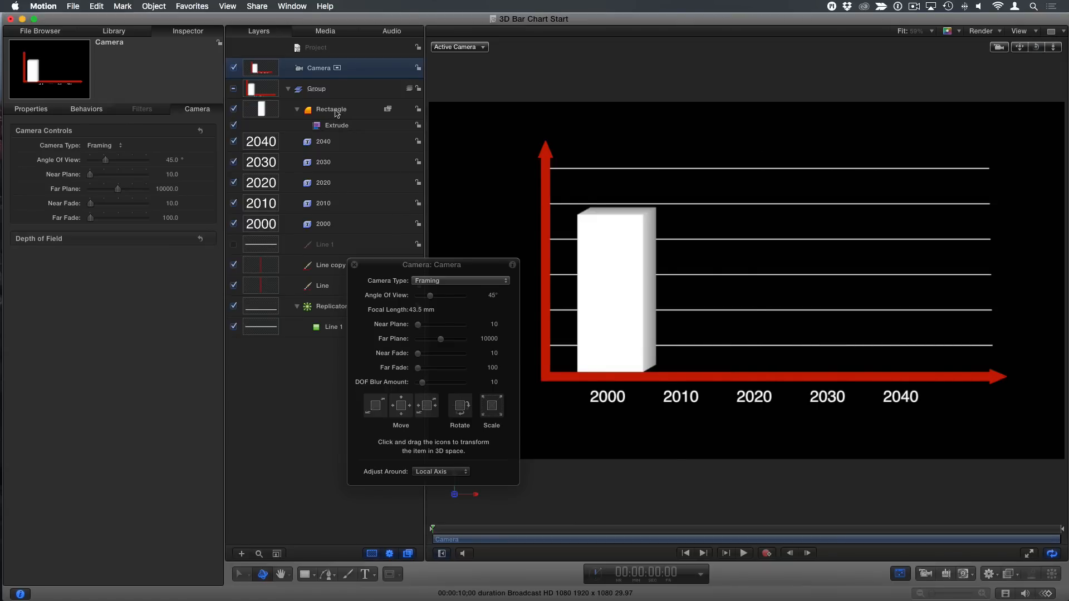
left_click(331, 109)
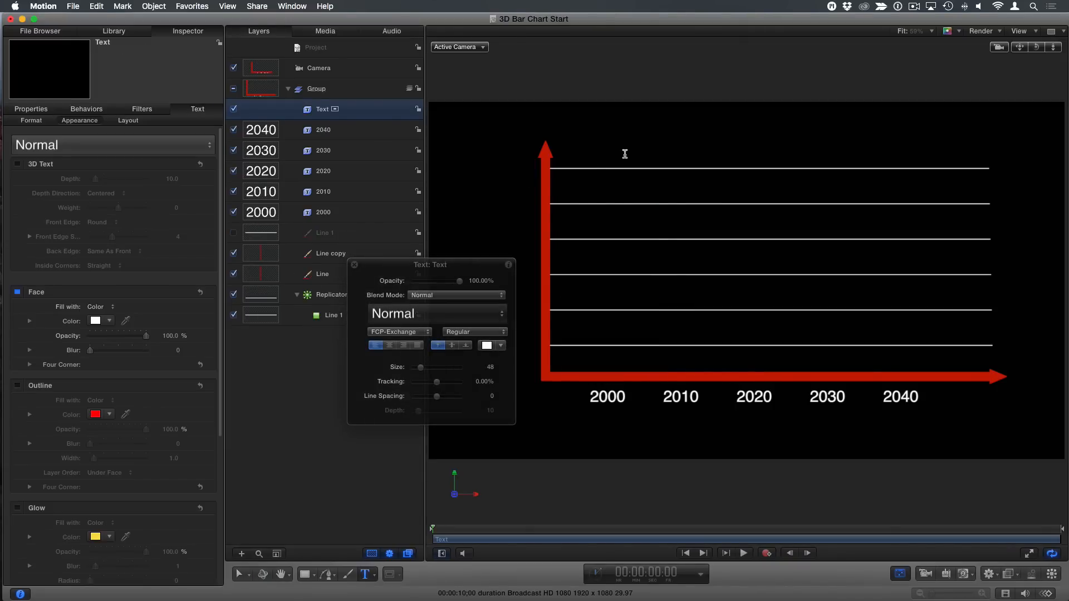
Step: Start a new text layer and bring up the emoji and symbols picker for a block character
left_click(96, 7)
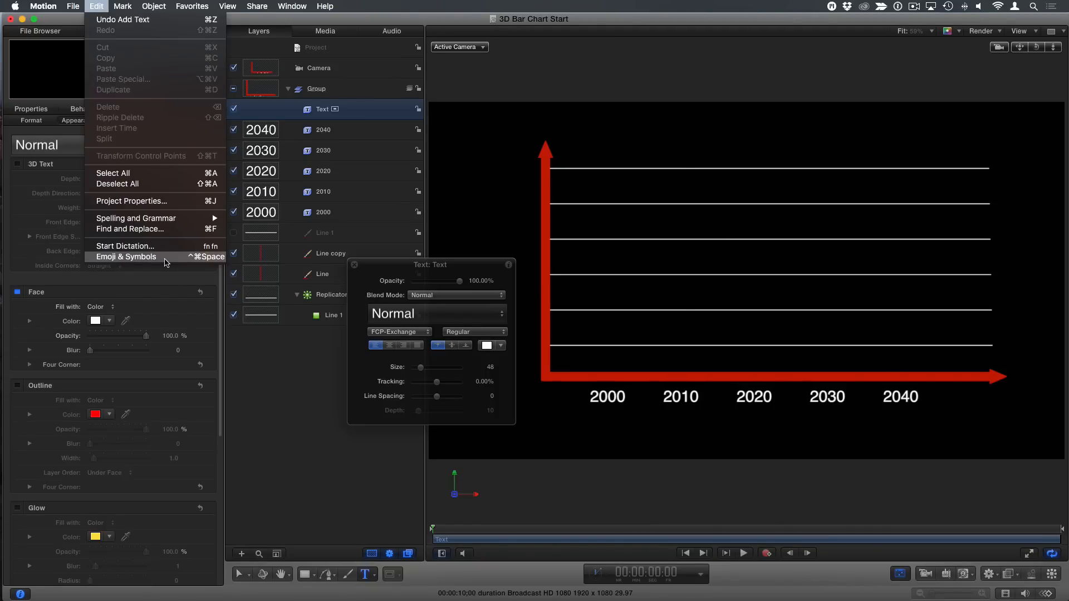
left_click(126, 257)
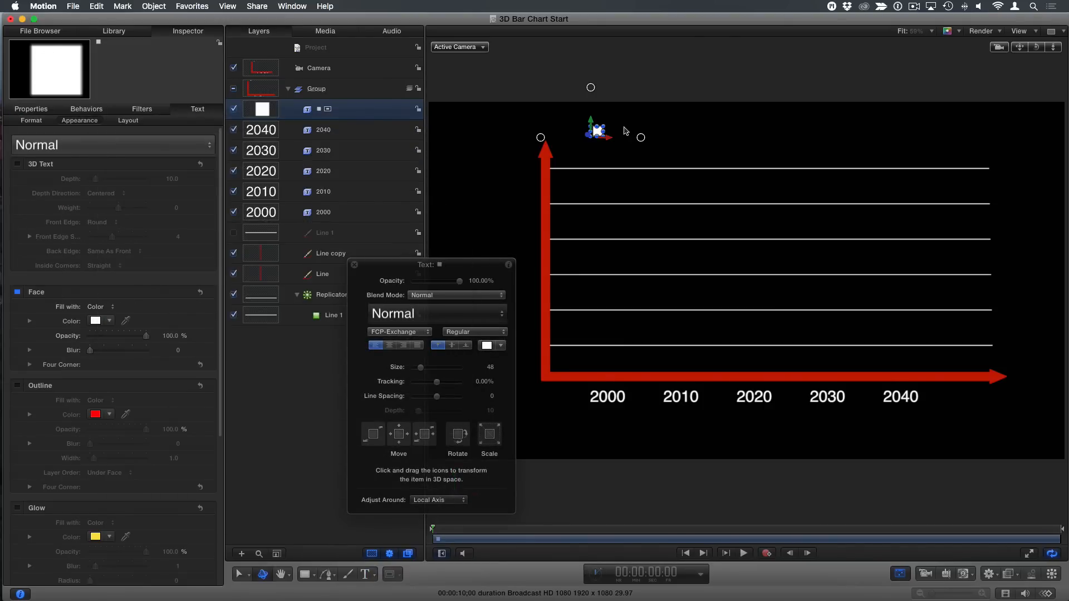
mouse_move(602, 128)
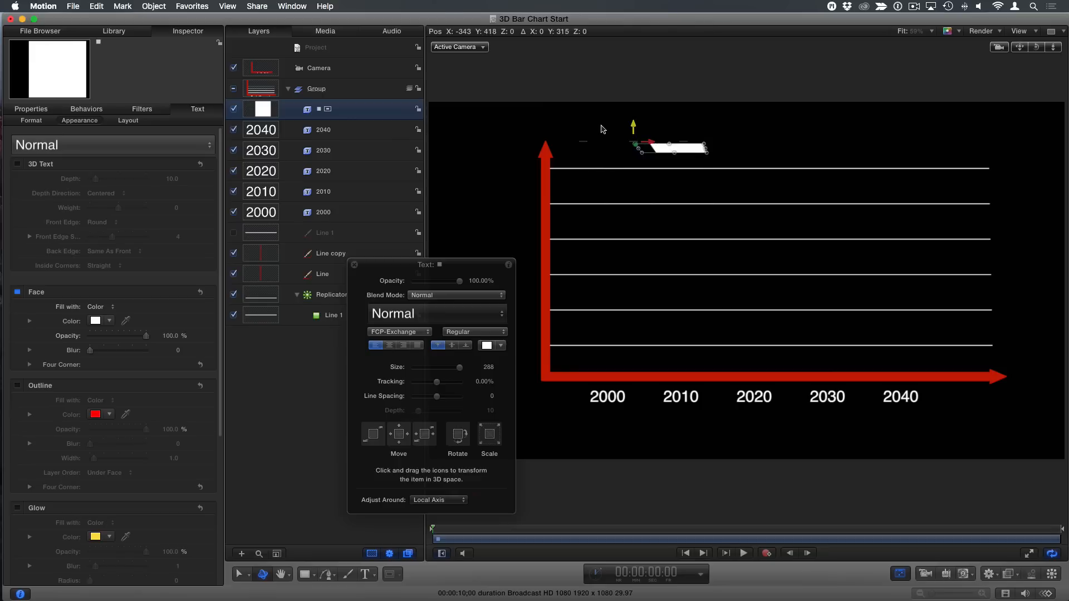
Step: Drag the enlarged text block down onto the horizontal axis above the 2000 label
left_click_drag(632, 136, 632, 361)
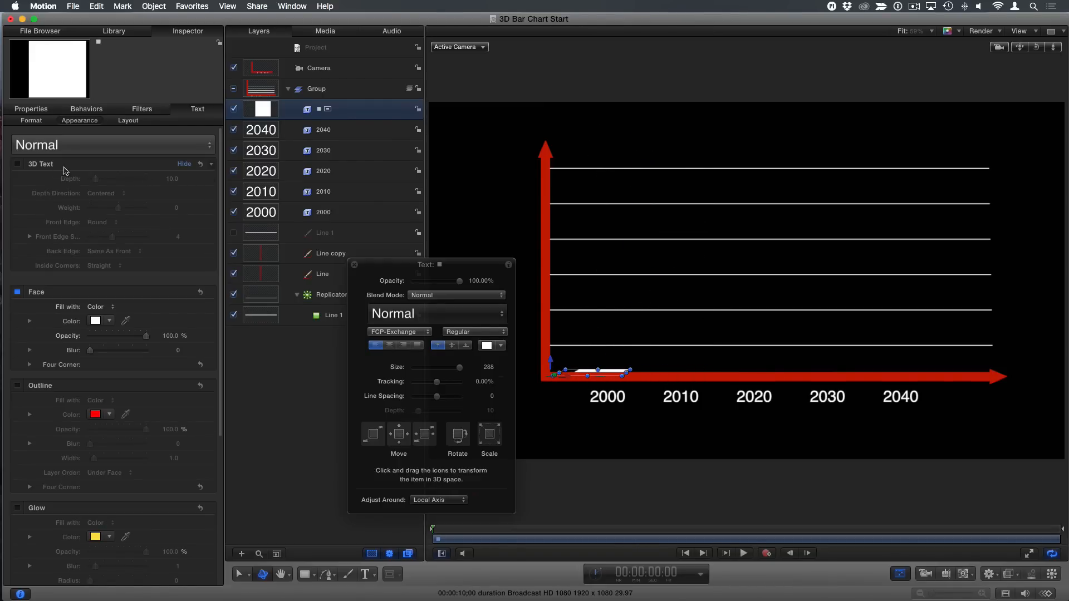
Step: Enable 3D Text on the block and set its Depth Direction to Forward
left_click(18, 163)
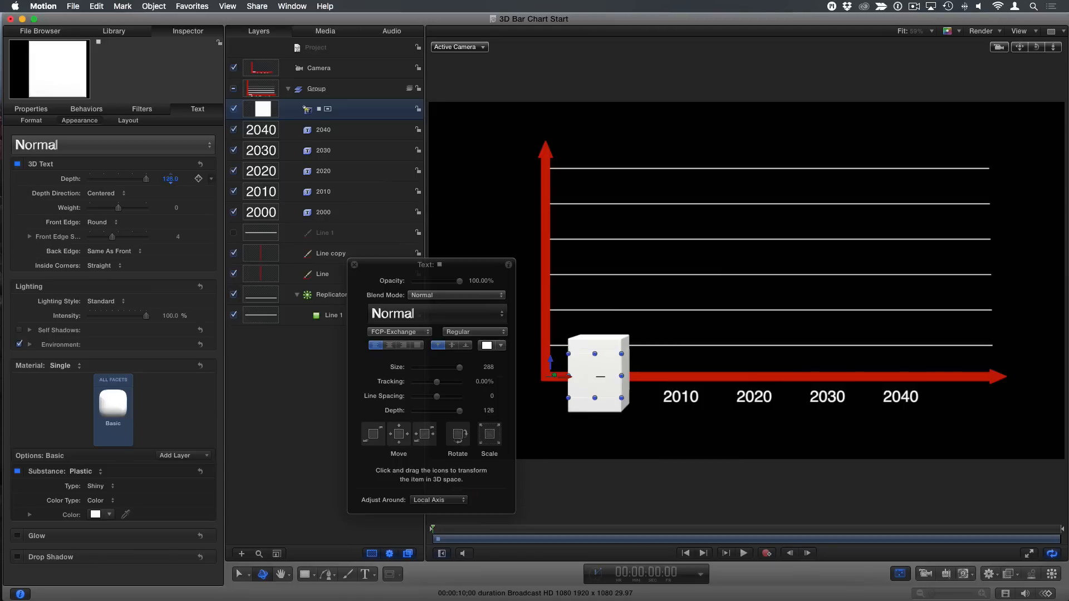
left_click(106, 193)
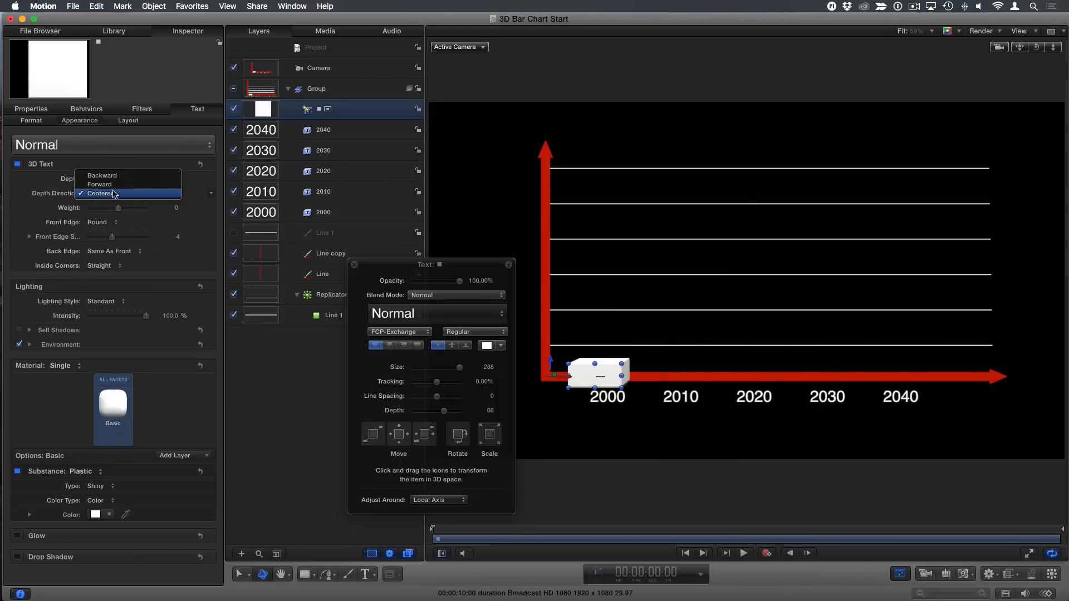
left_click(102, 175)
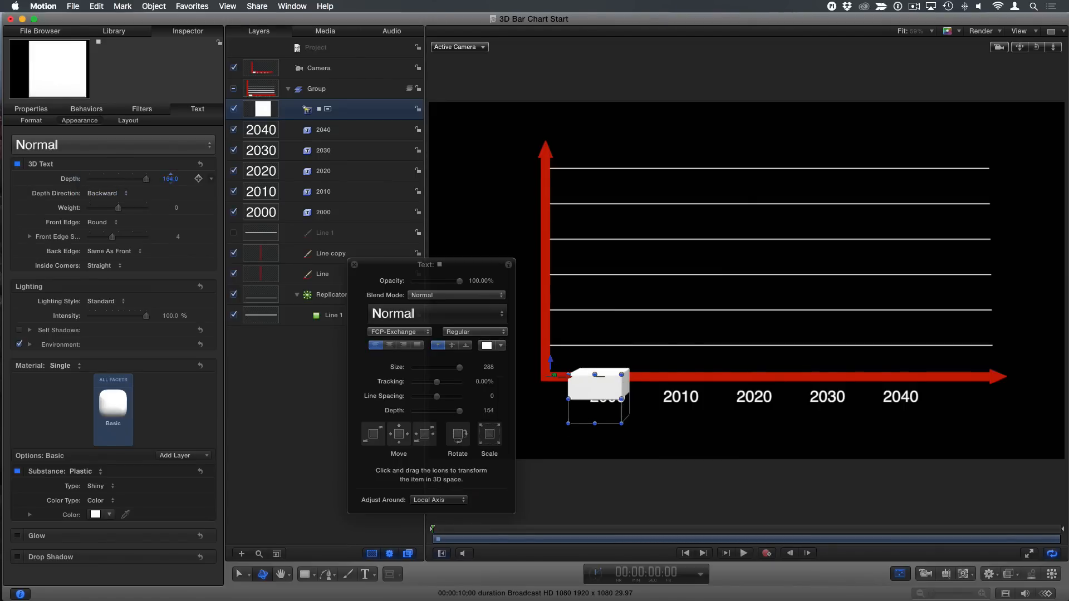
left_click(106, 193)
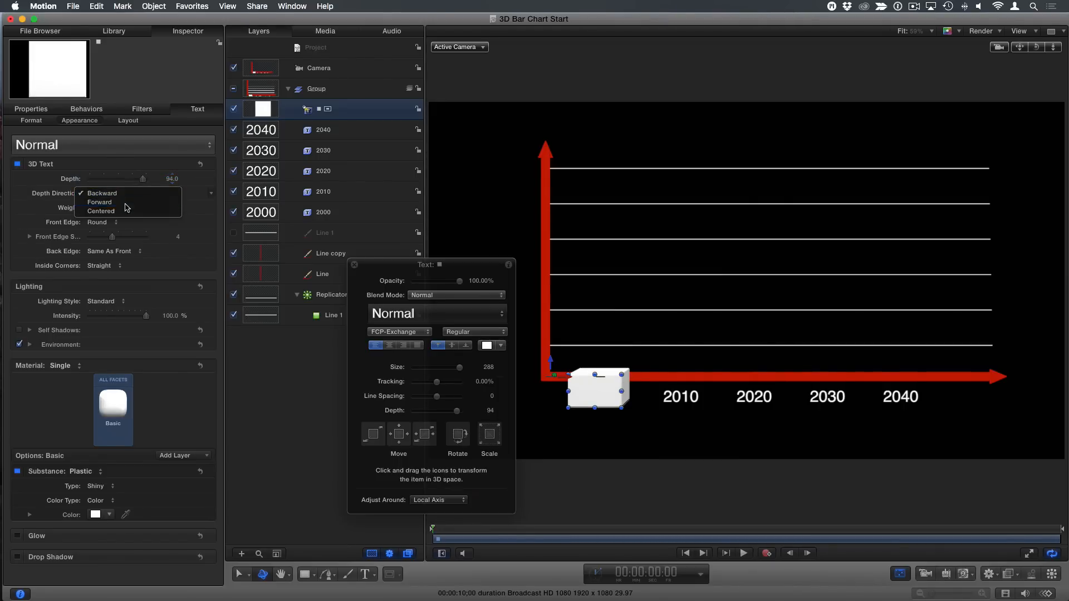
left_click(99, 201)
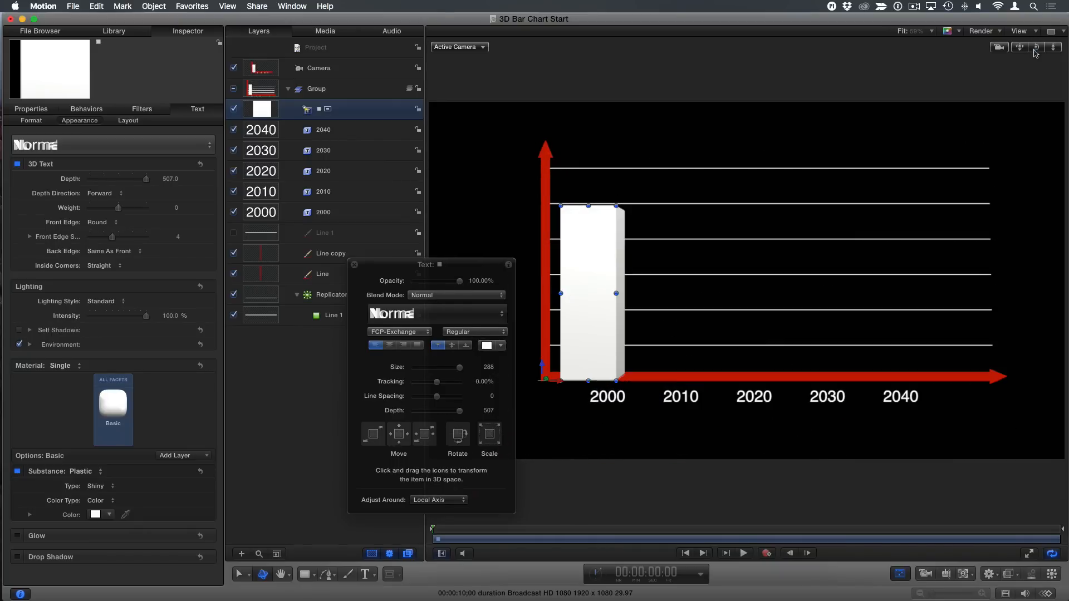
mouse_move(112, 405)
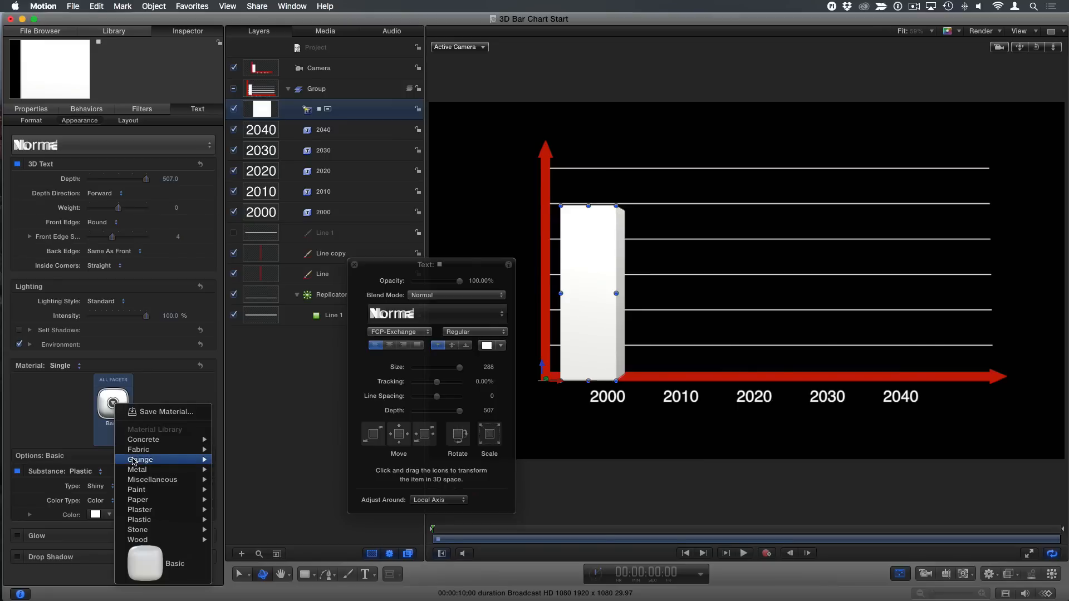
mouse_move(139, 520)
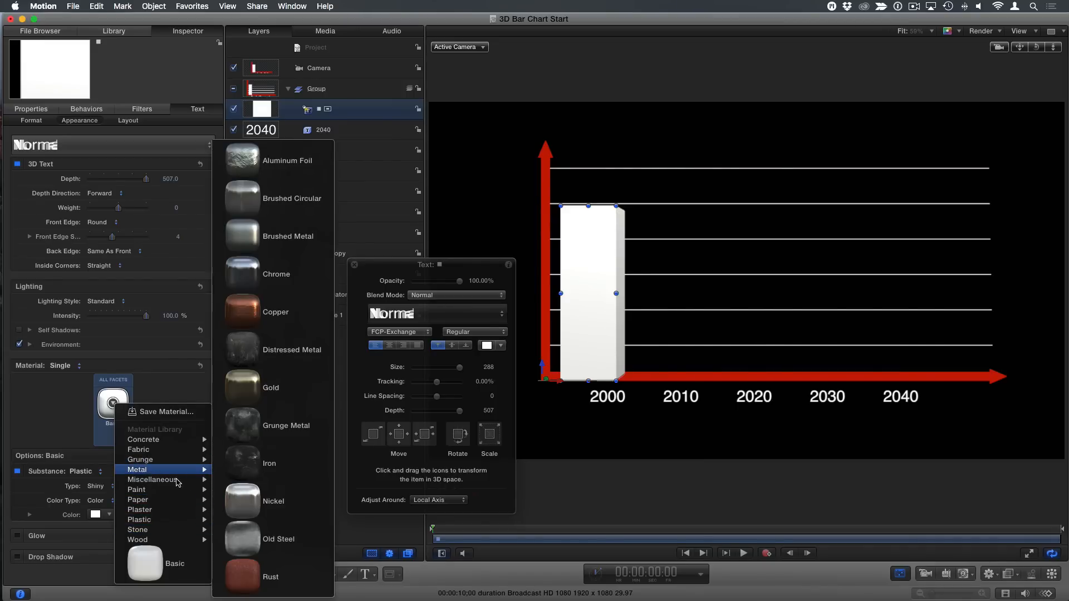
Step: Apply the Material Library Metal > Gold finish to the white bar
left_click(256, 400)
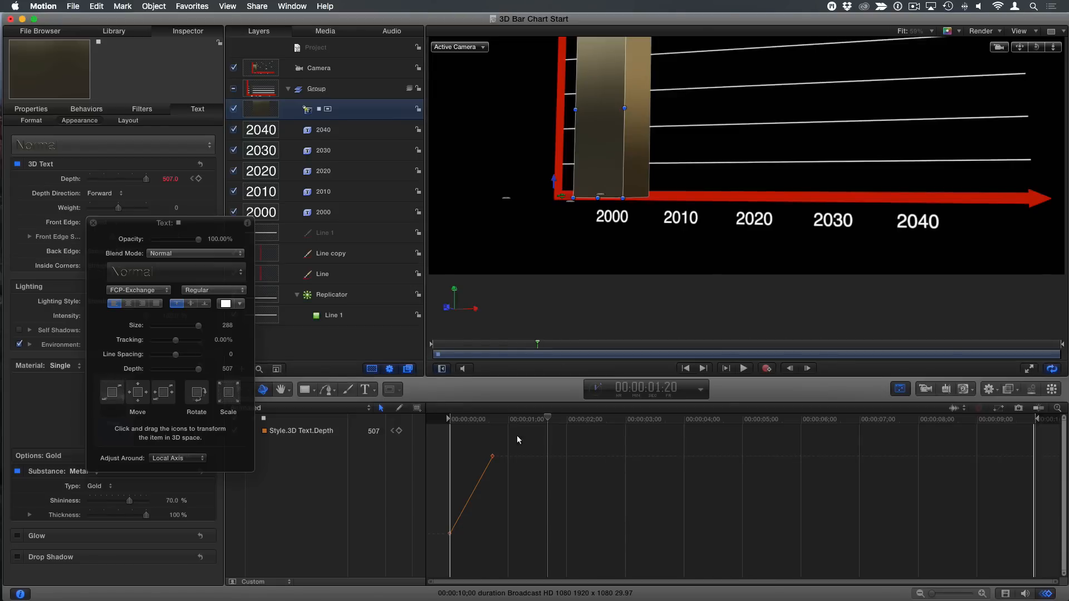
mouse_move(475, 484)
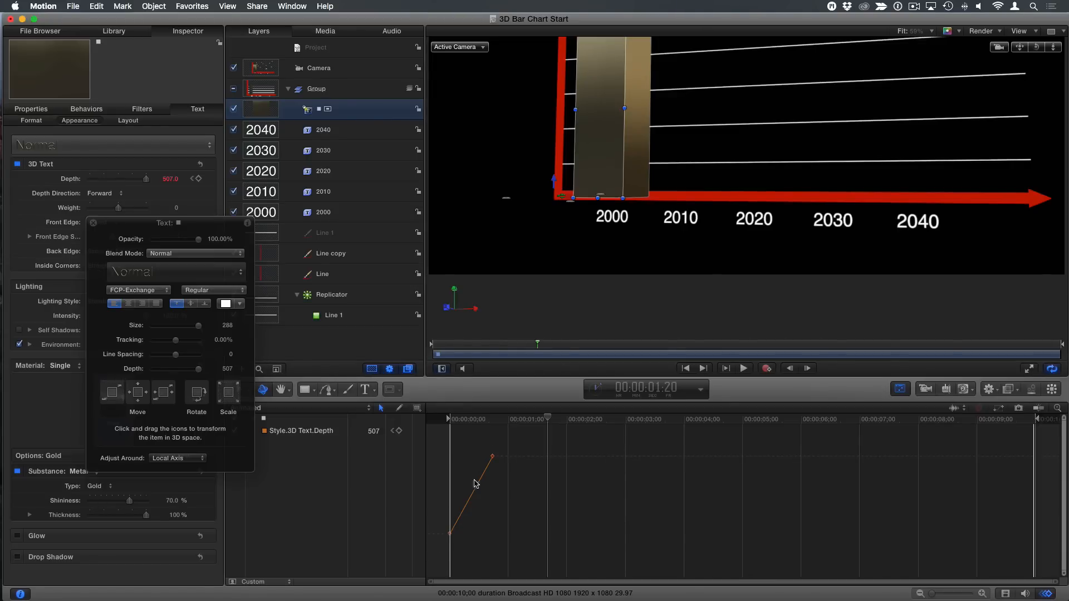
Step: Set the depth keyframe curve's interpolation to Bezier for smooth easing
right_click(398, 430)
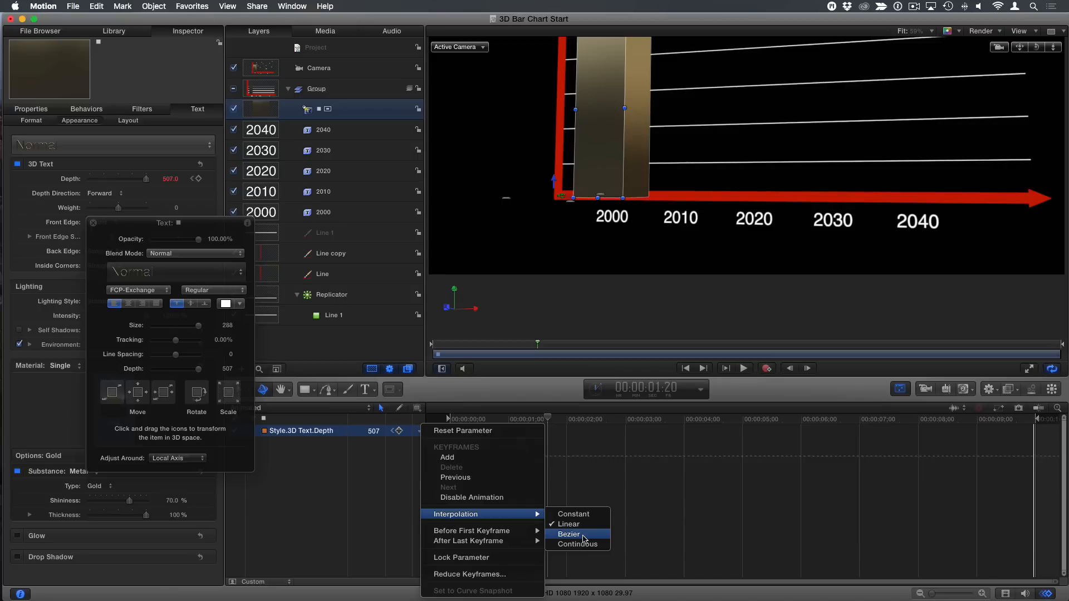
left_click(567, 523)
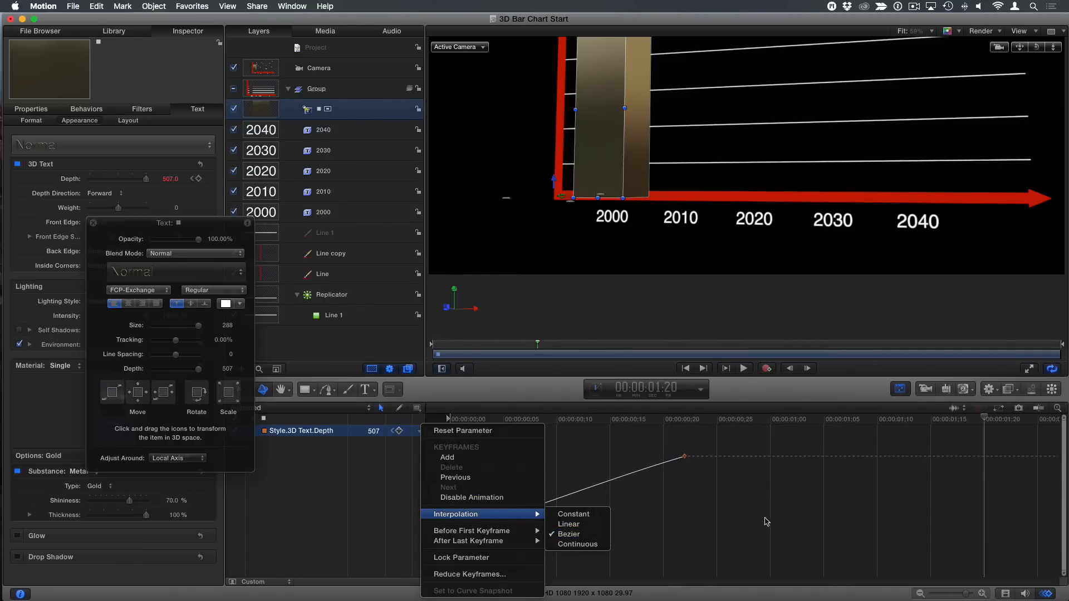
left_click(567, 533)
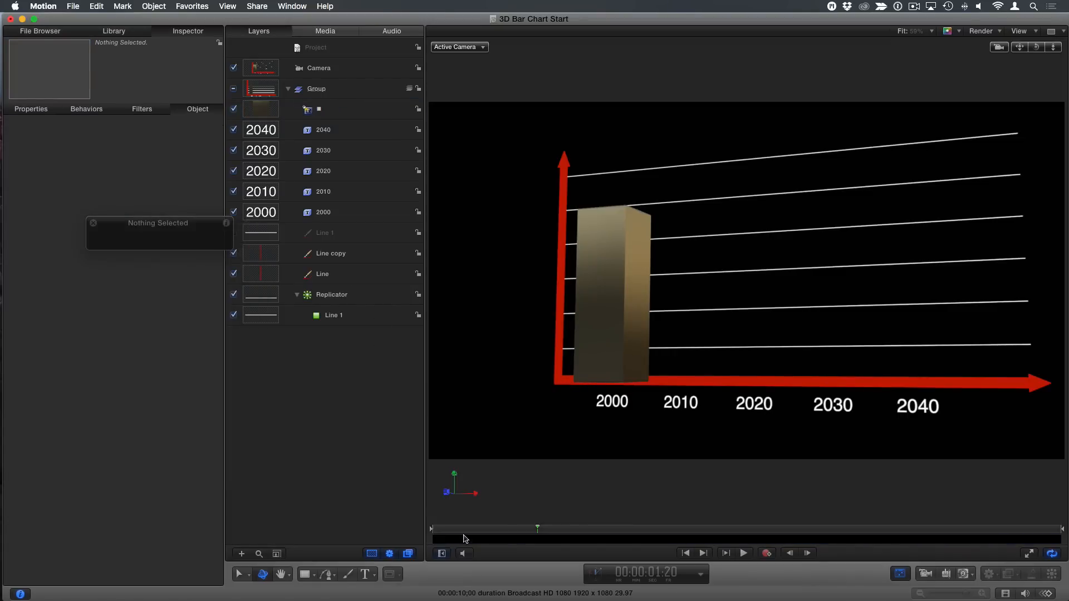
left_click(685, 553)
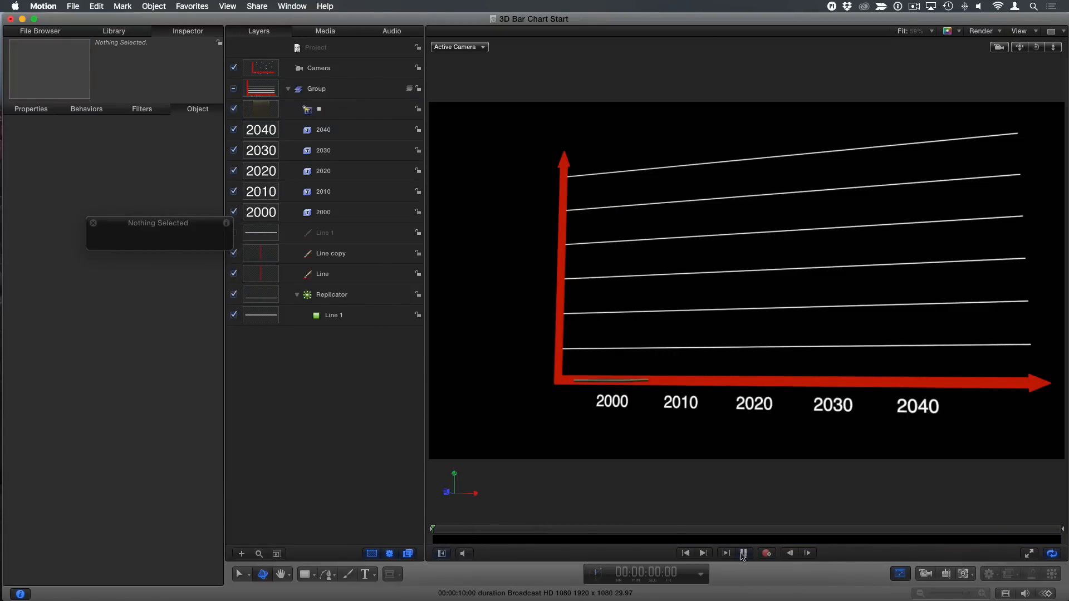
left_click(743, 553)
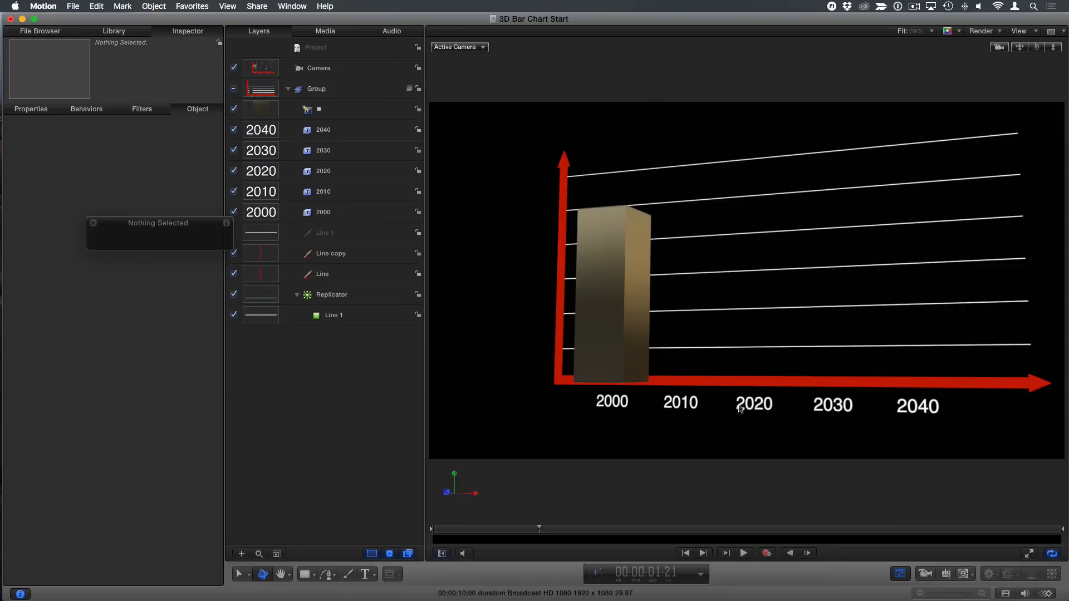
mouse_move(352, 100)
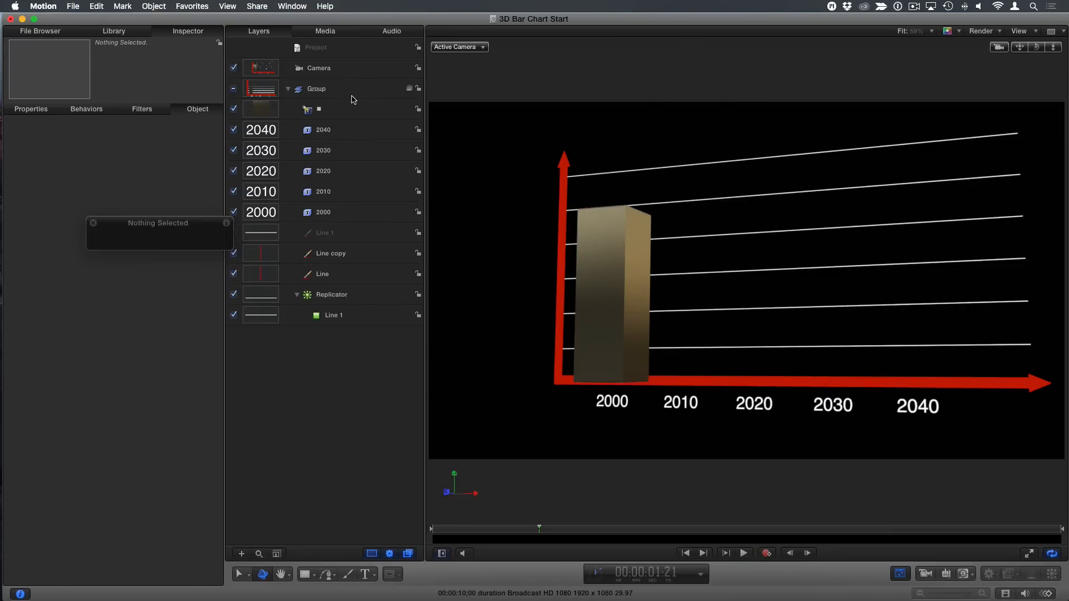
left_click(323, 109)
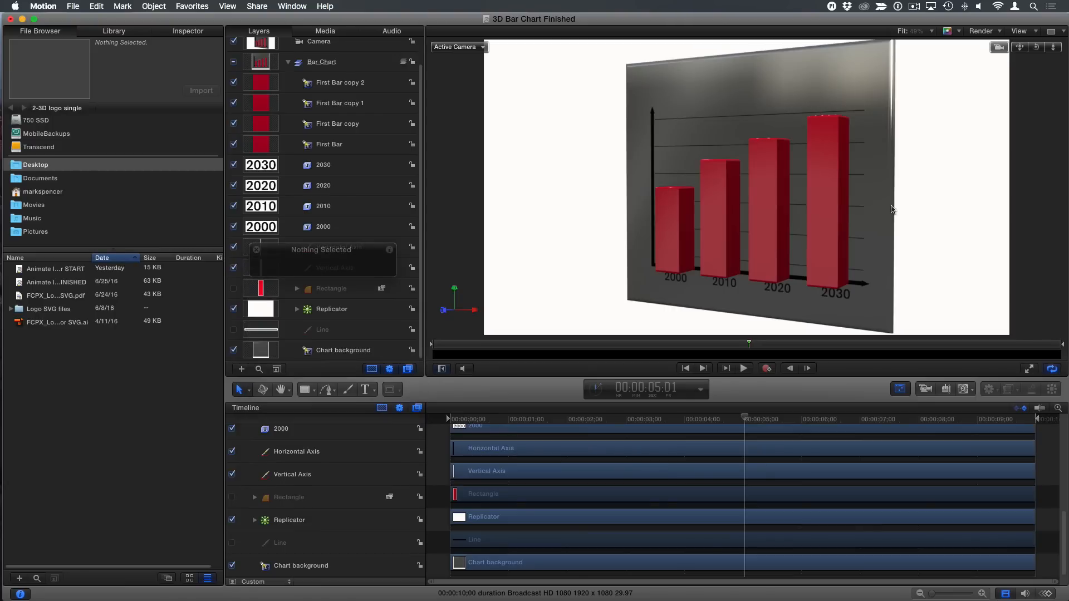
mouse_move(1038, 56)
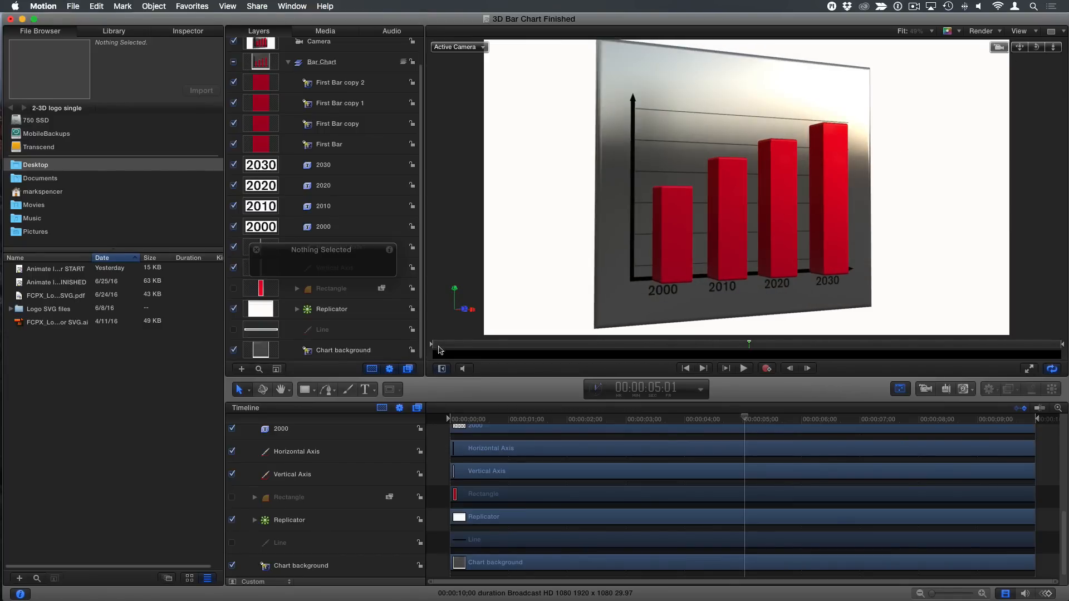
Step: Play the finished chart so the four red bars grow, pausing and resuming mid-animation
left_click(744, 368)
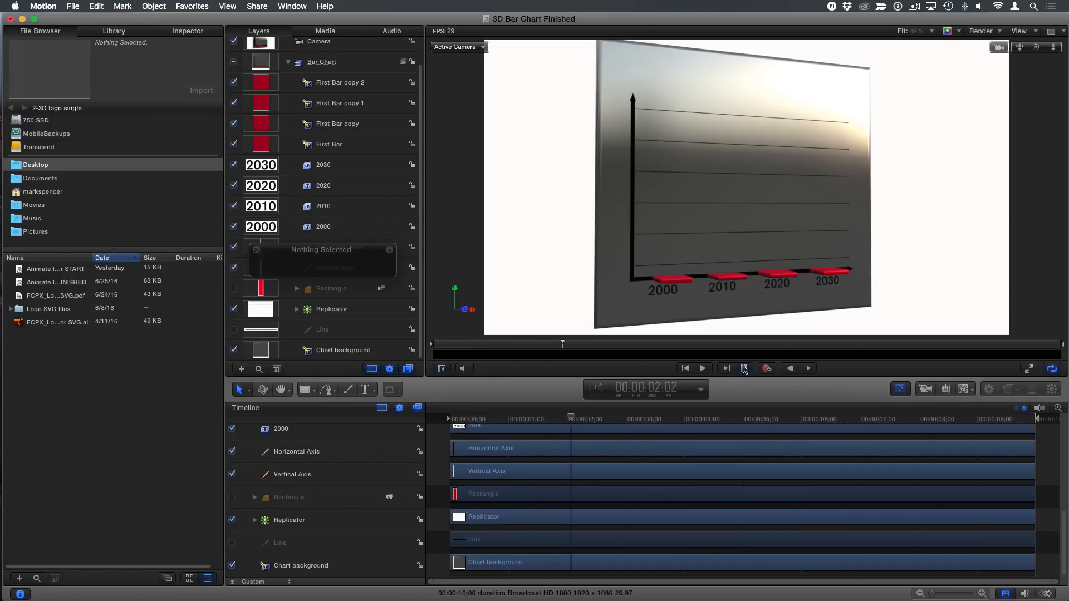
left_click(725, 369)
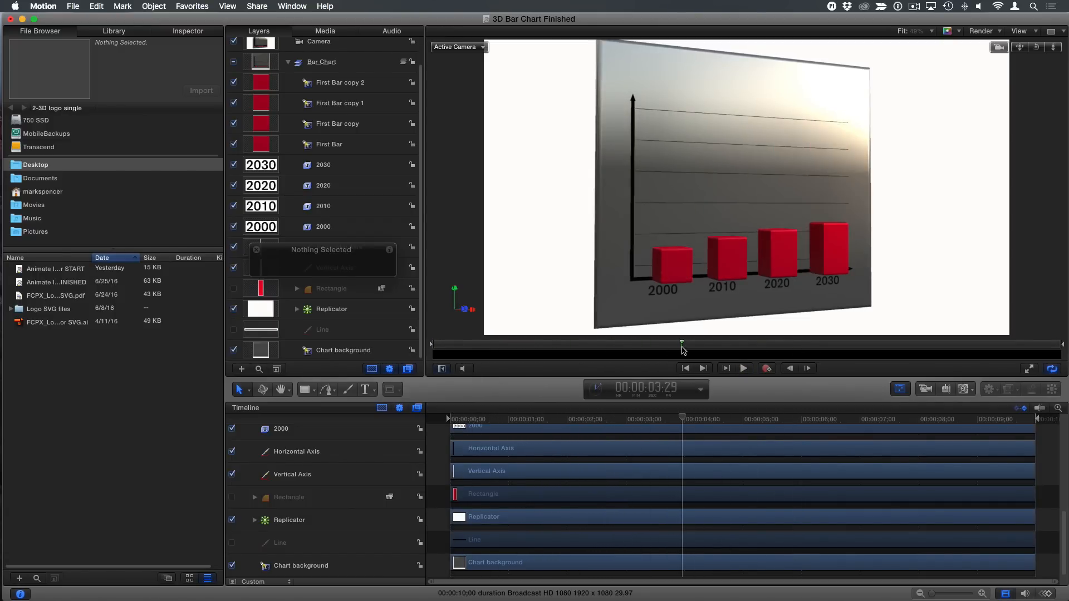
left_click(742, 368)
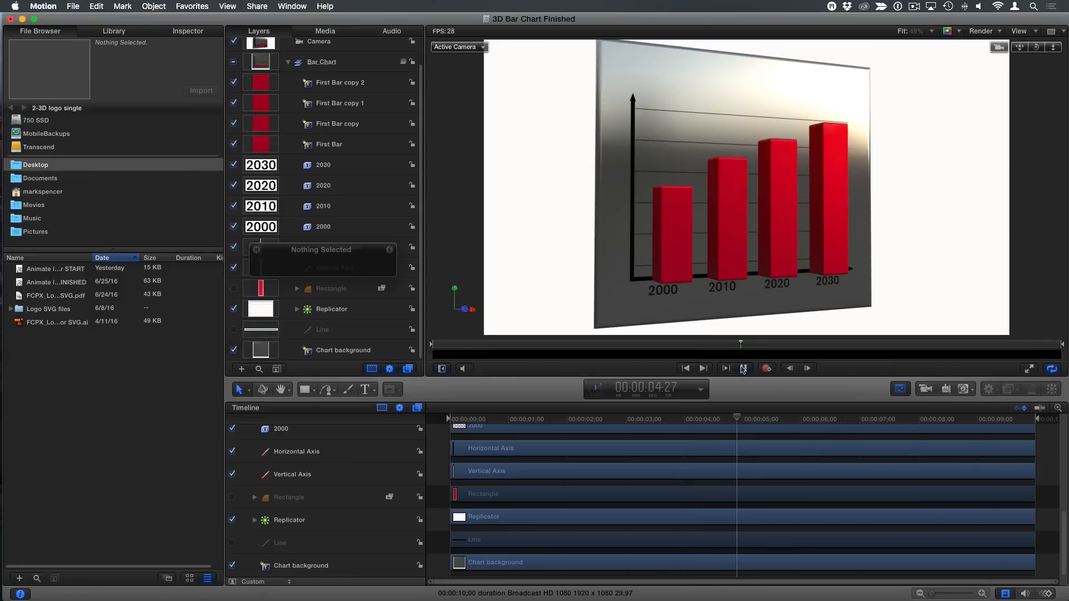